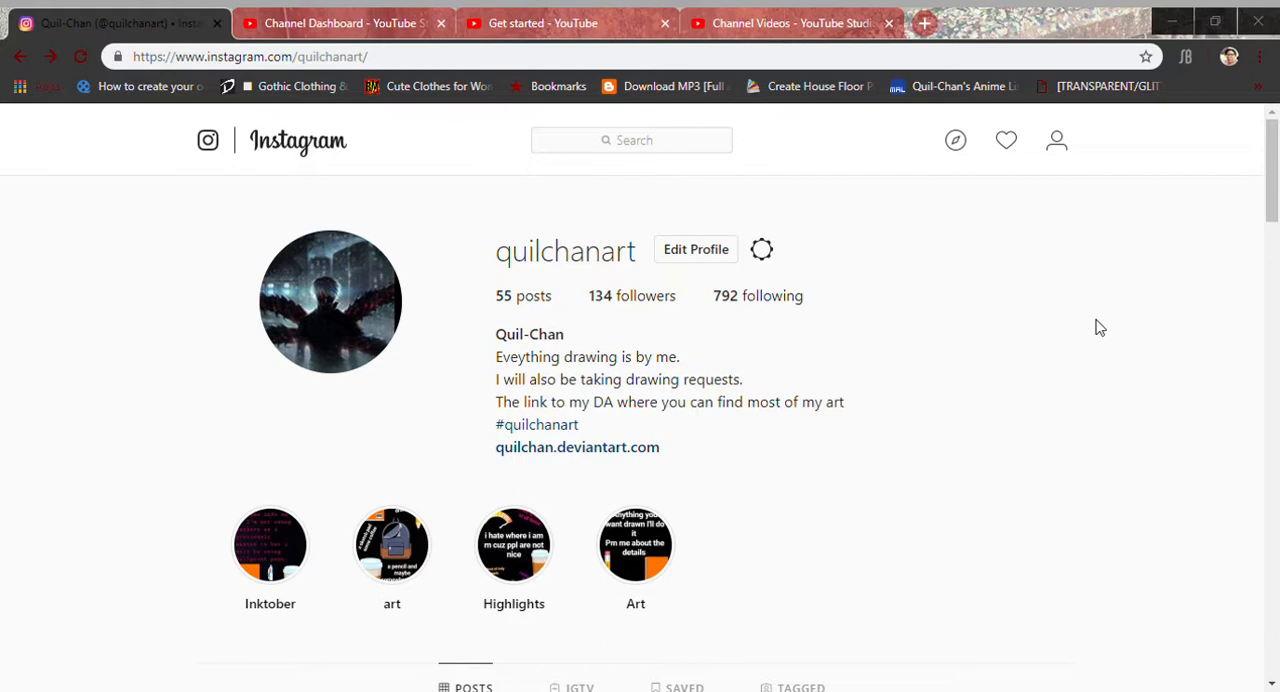
pyautogui.moveTo(916, 316)
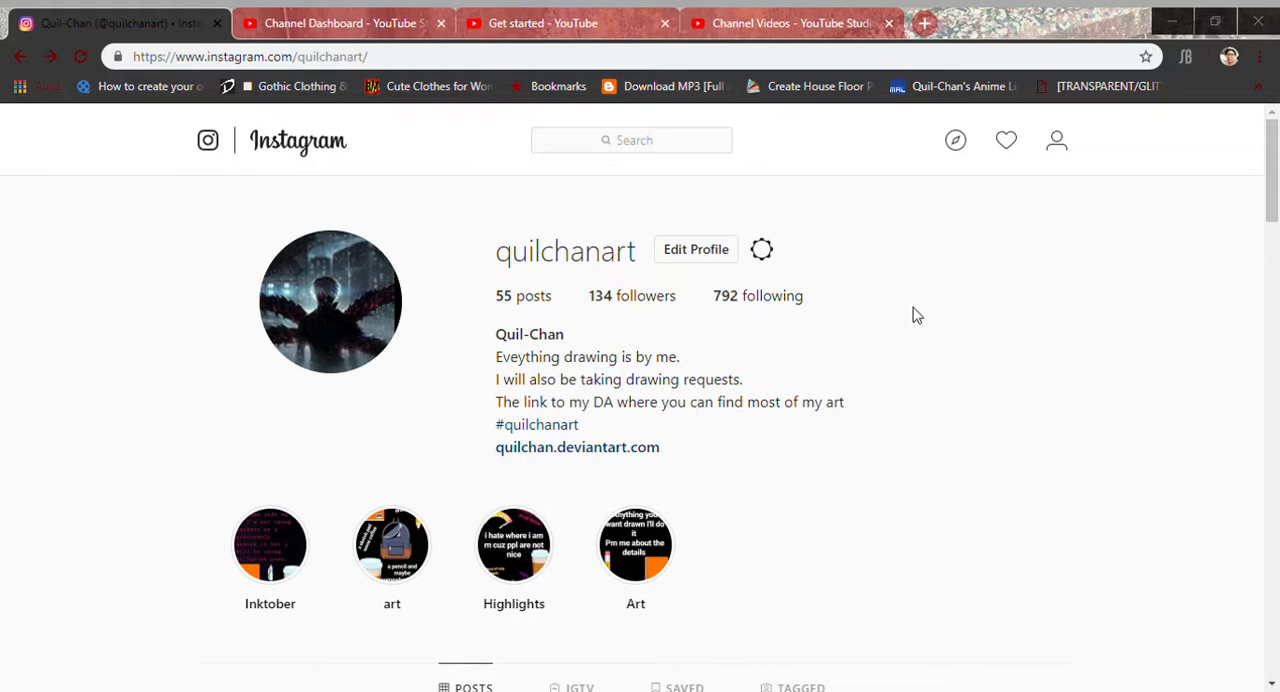
pyautogui.moveTo(868, 260)
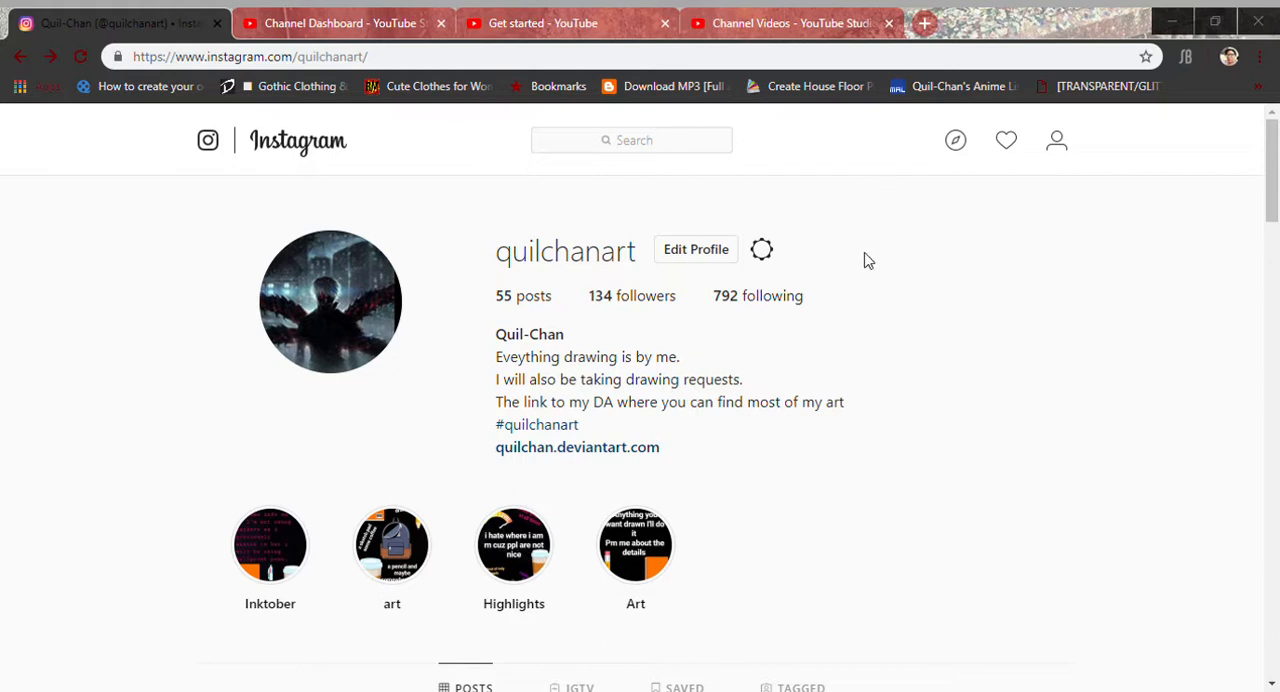
# - Scroll down the quilchanart profile until the Posts grid of drawings is in view
pyautogui.scroll(-3)
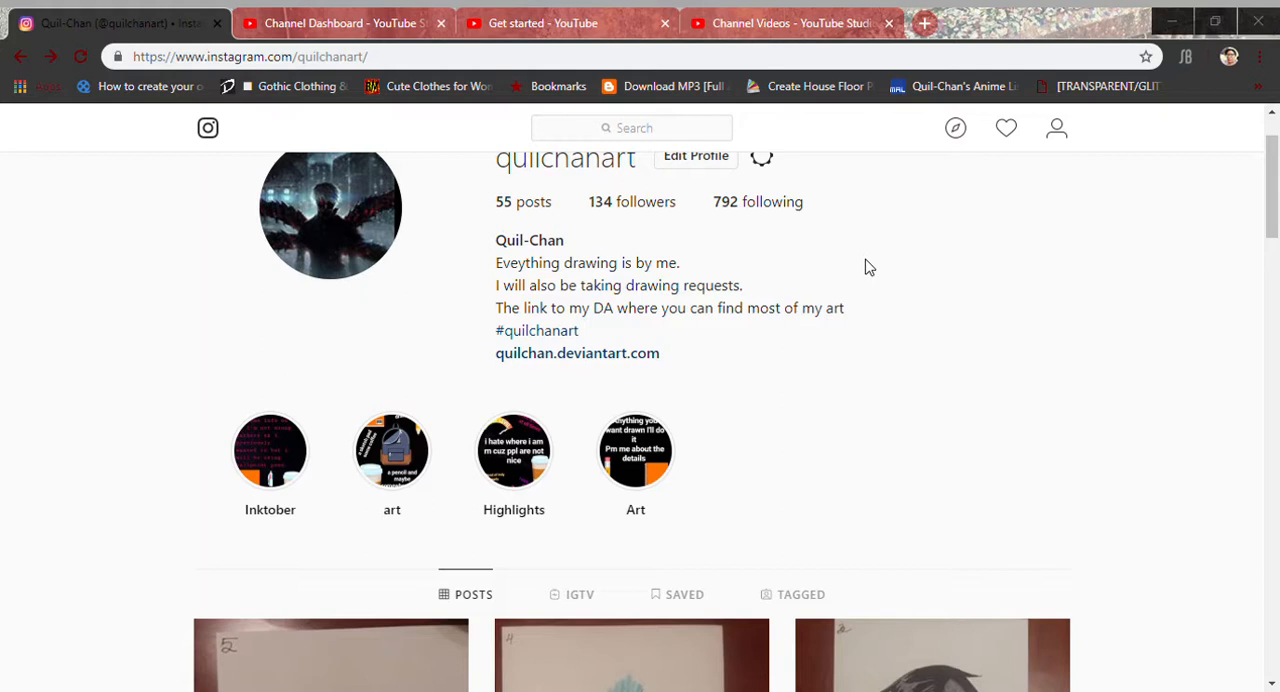
pyautogui.scroll(-3)
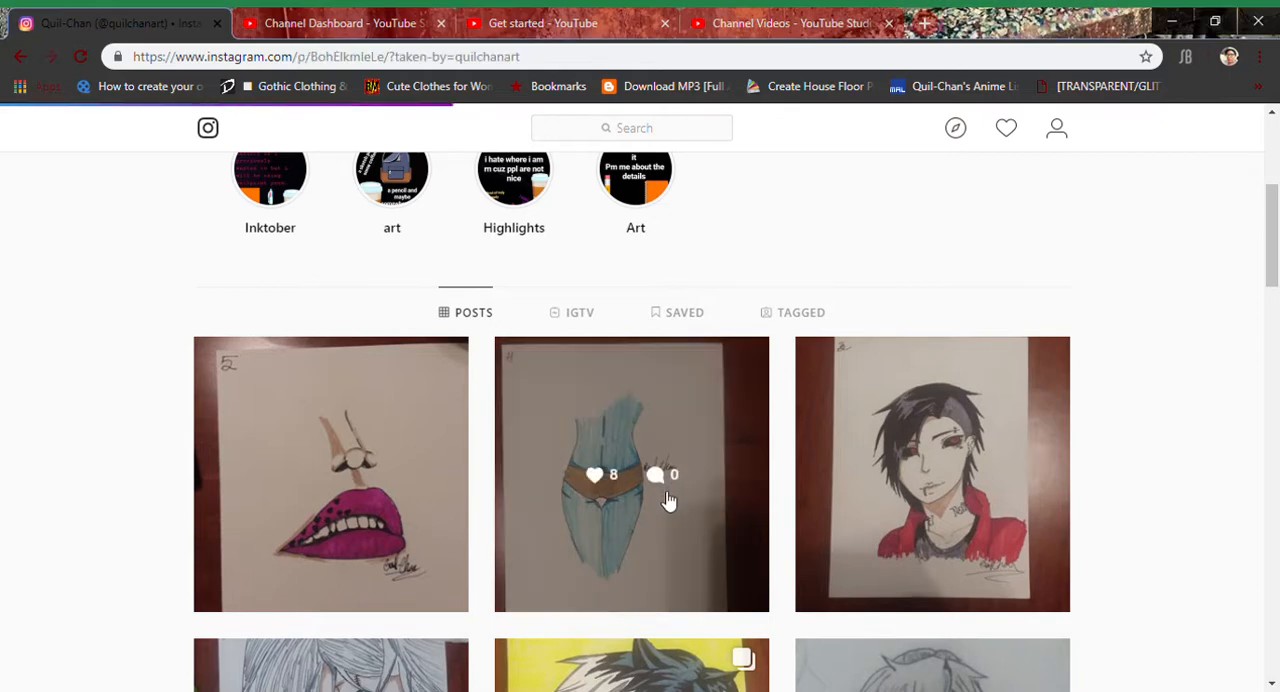
# - Open the second grid thumbnail, the day 4 blue Andorian drawing, in the post viewer
pyautogui.click(632, 472)
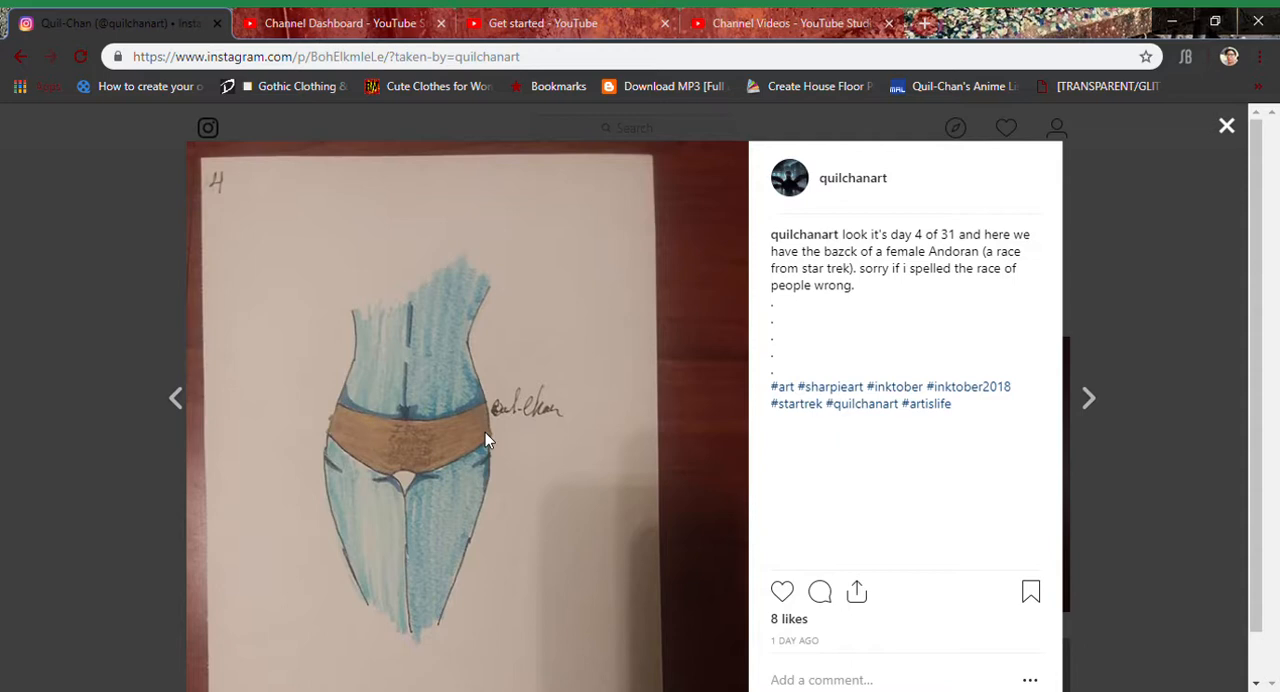
pyautogui.moveTo(648, 384)
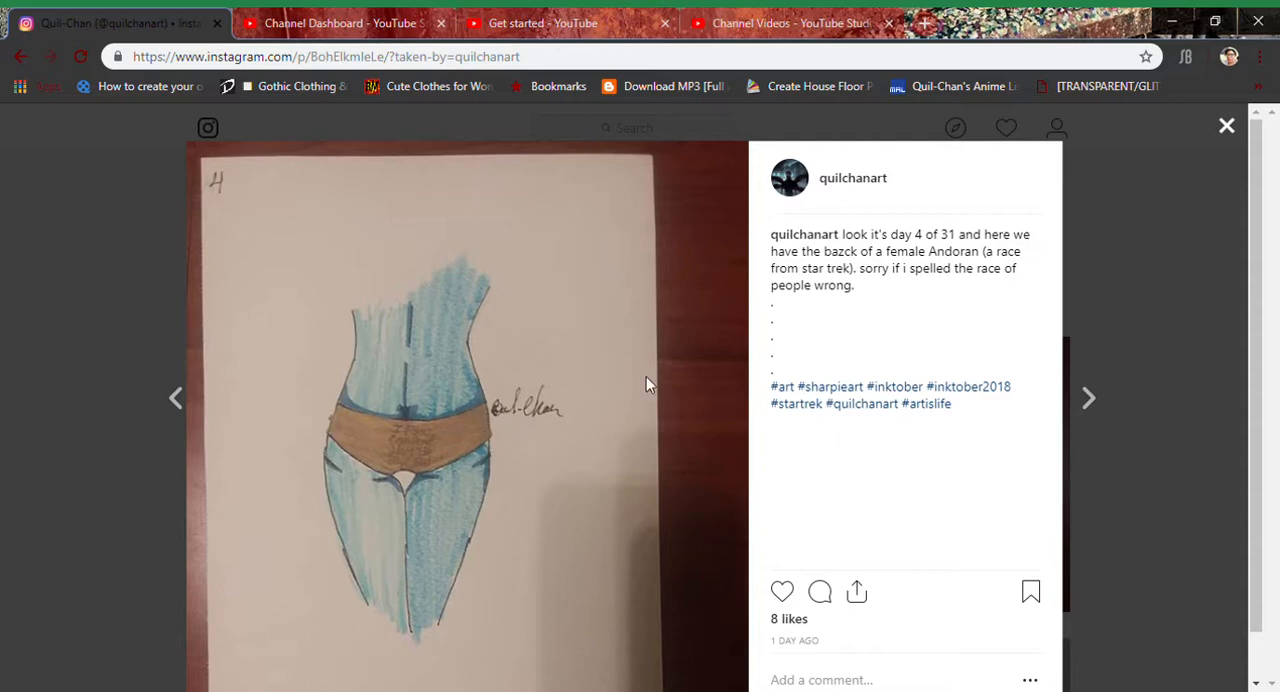
pyautogui.moveTo(484, 452)
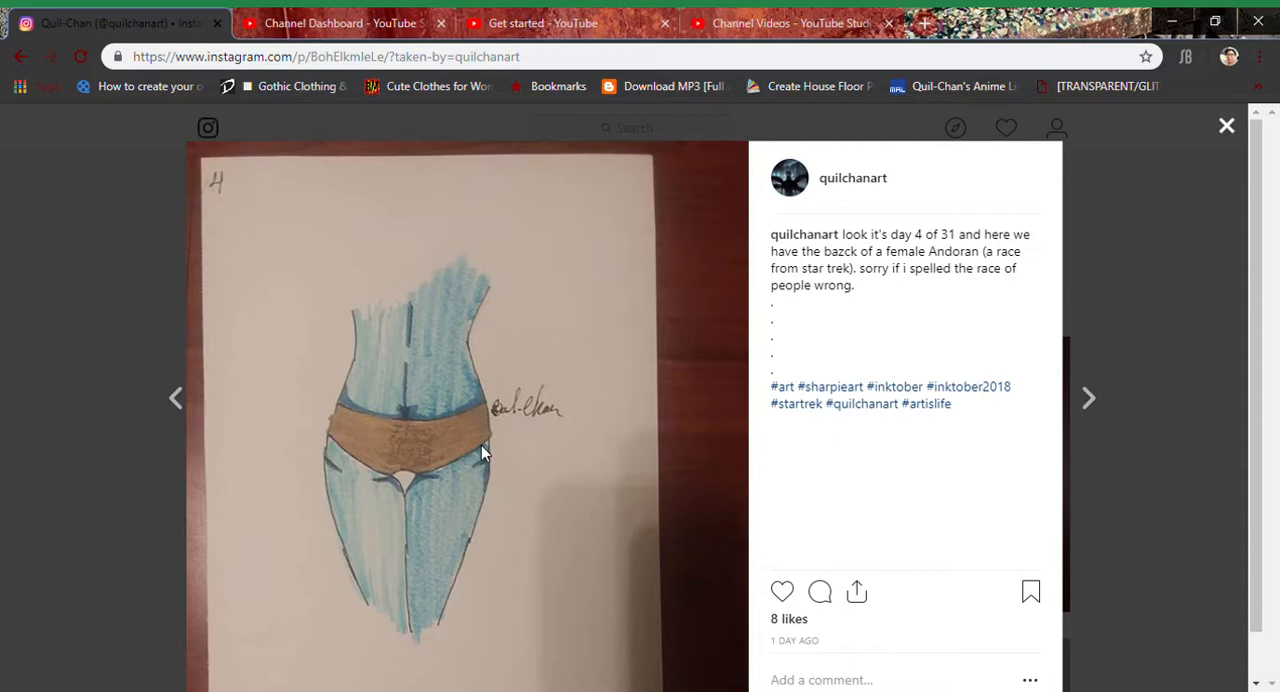
pyautogui.moveTo(184, 412)
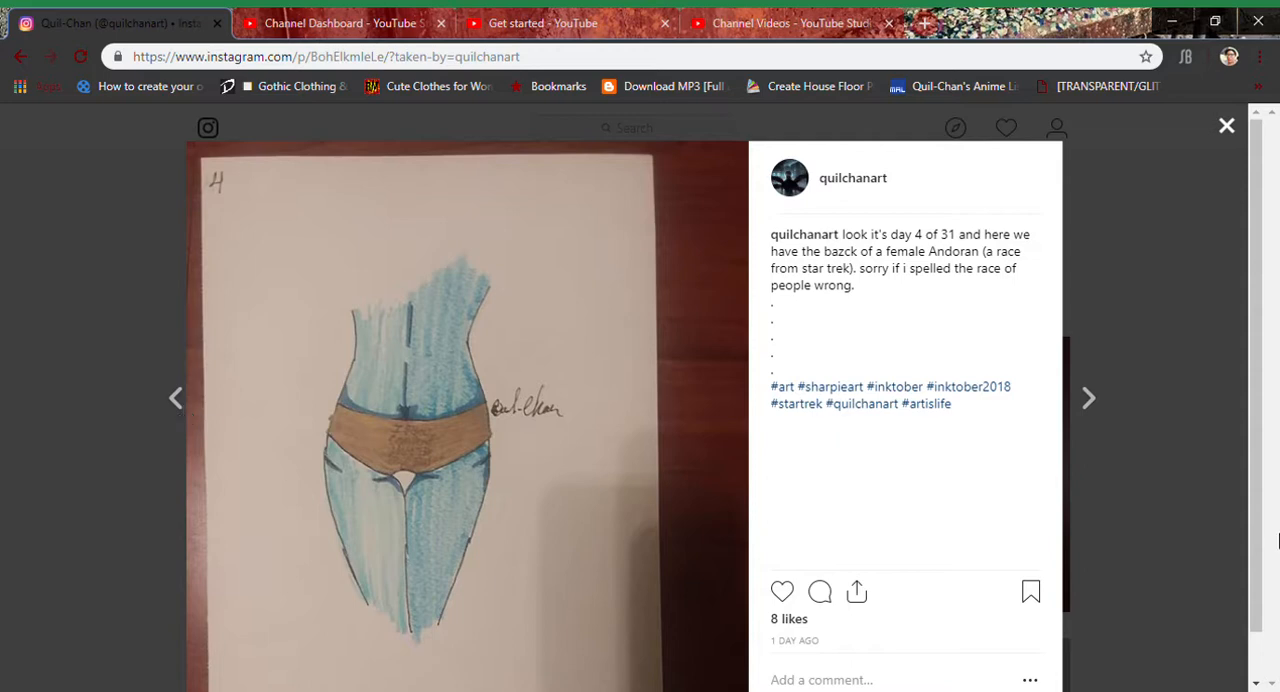
pyautogui.moveTo(978, 568)
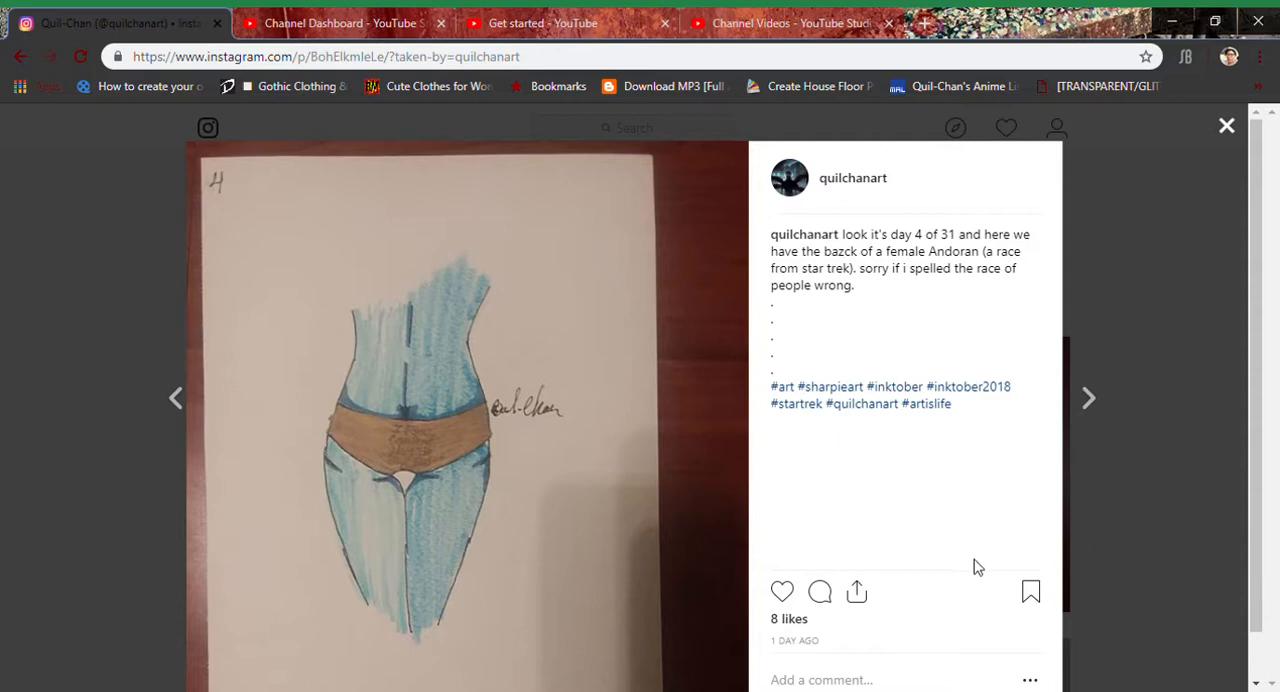
pyautogui.moveTo(1172, 280)
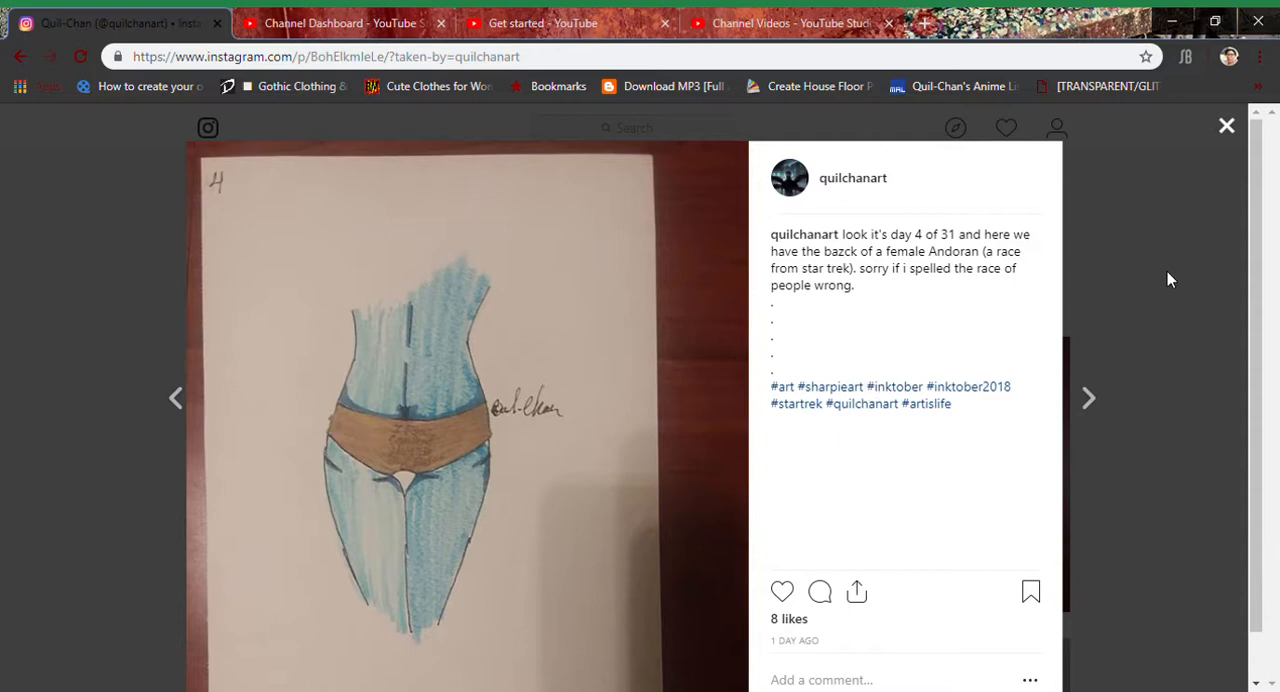
pyautogui.moveTo(1270, 586)
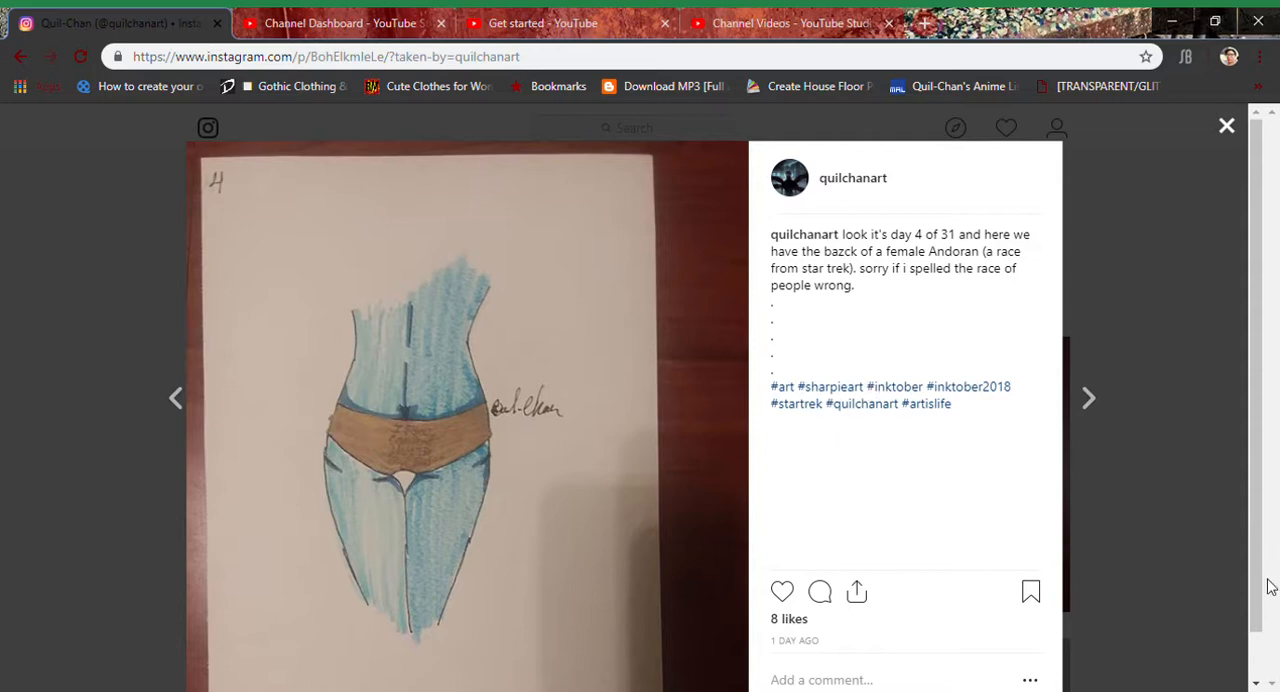
pyautogui.moveTo(940, 434)
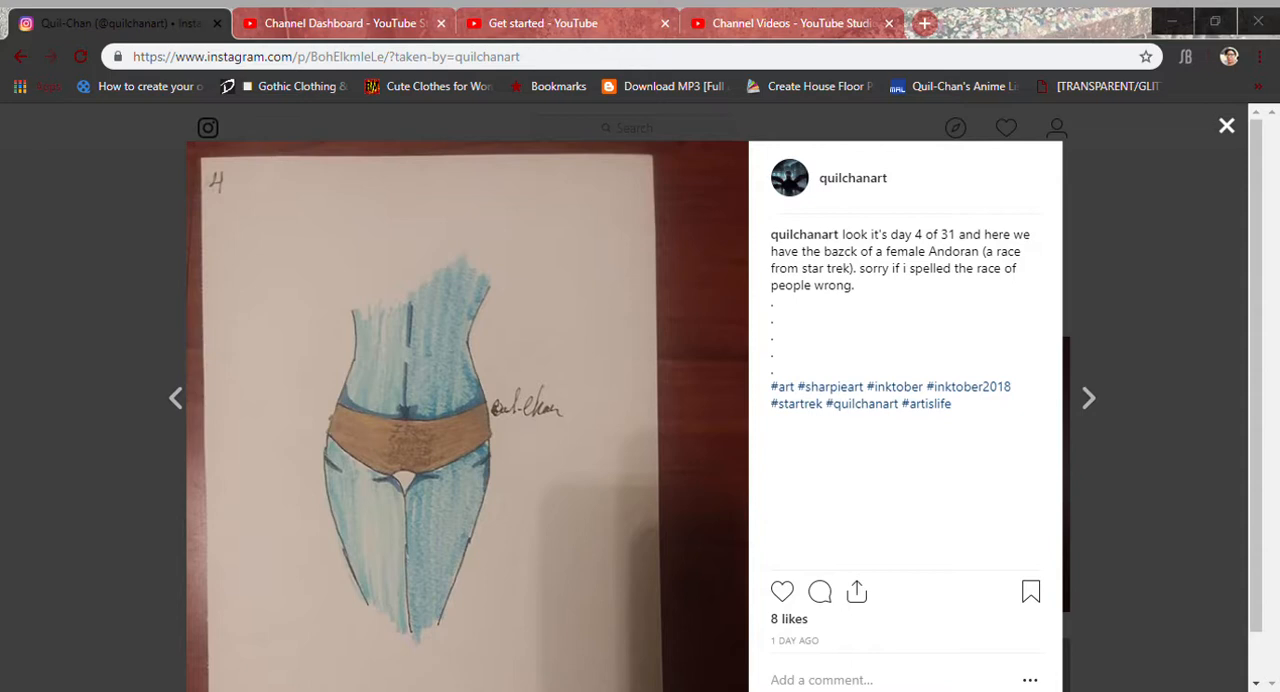
pyautogui.moveTo(1248, 608)
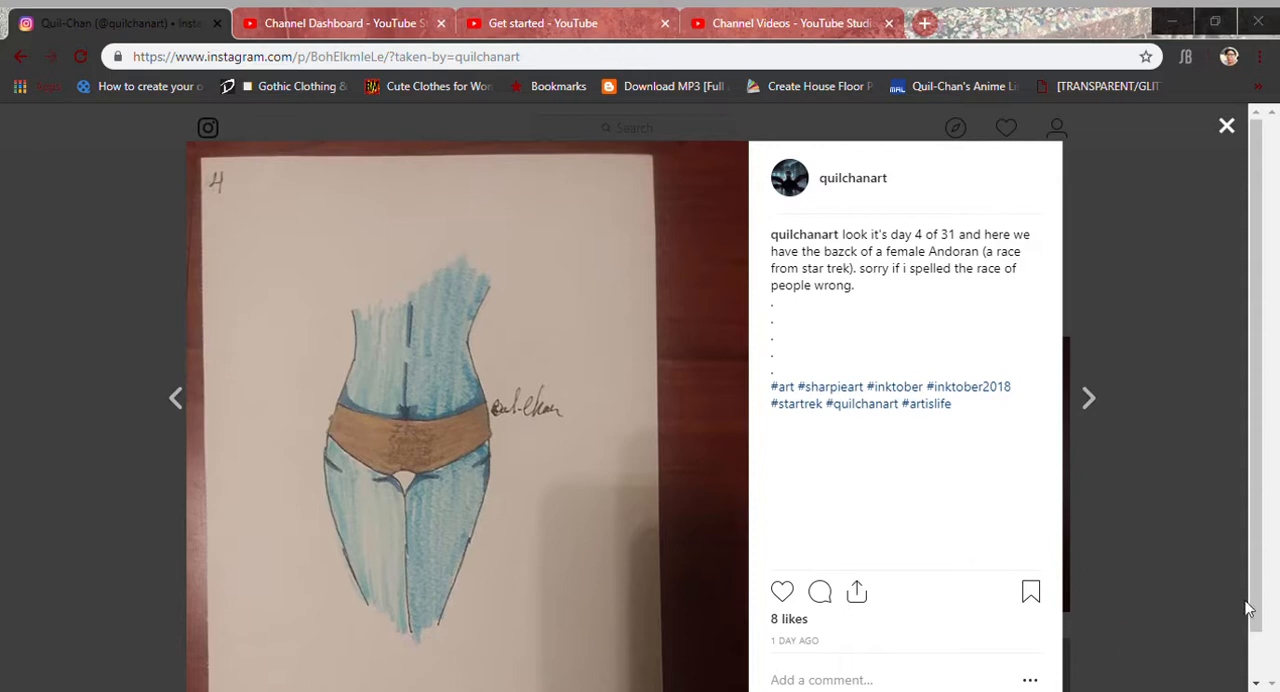
pyautogui.moveTo(1220, 484)
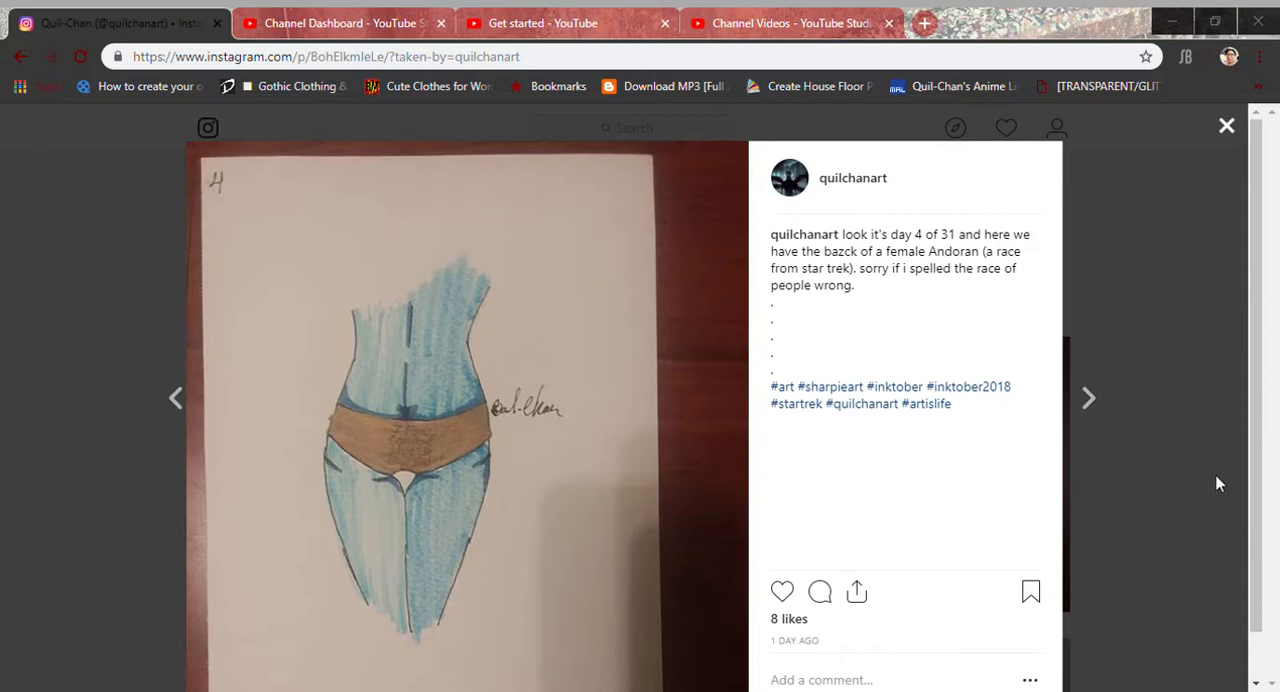
pyautogui.moveTo(1212, 166)
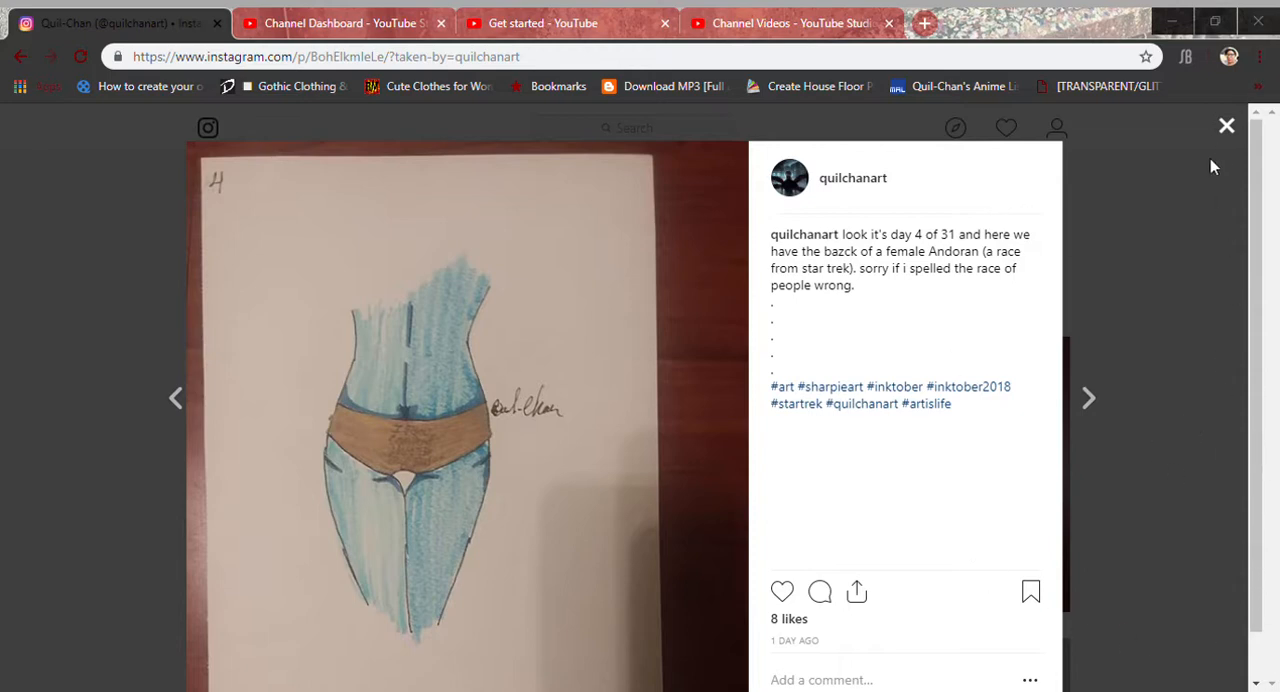
pyautogui.moveTo(1260, 468)
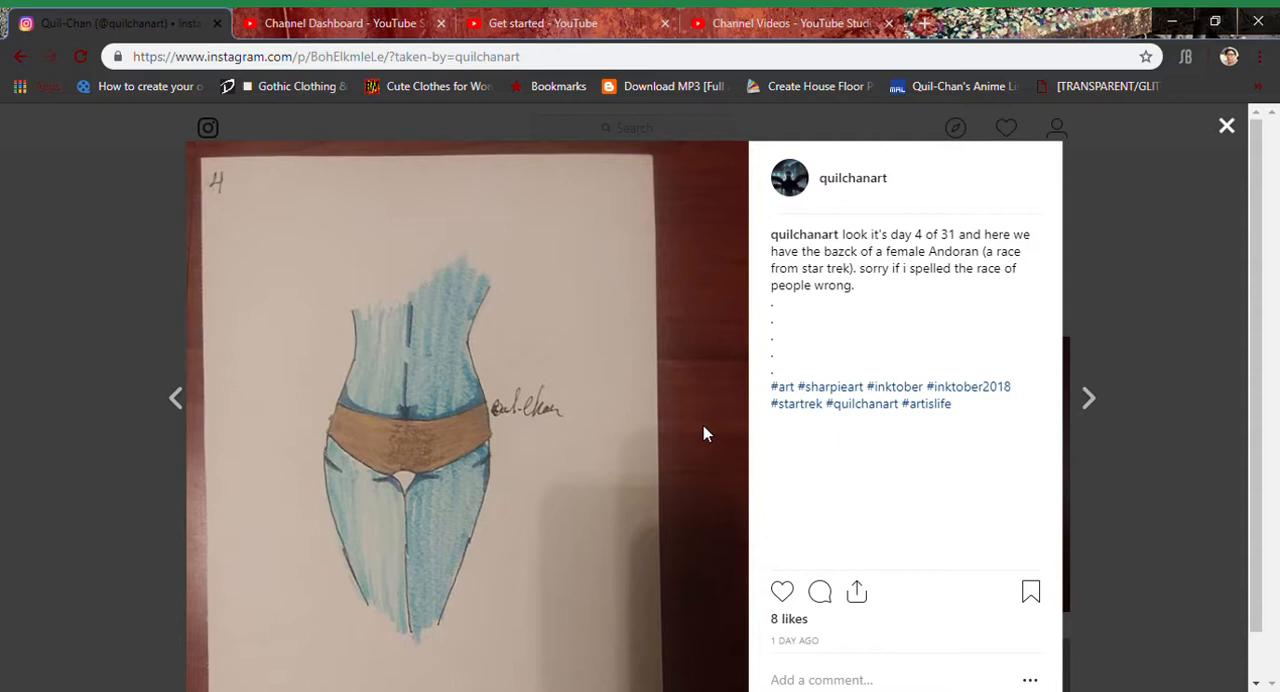
pyautogui.moveTo(388, 320)
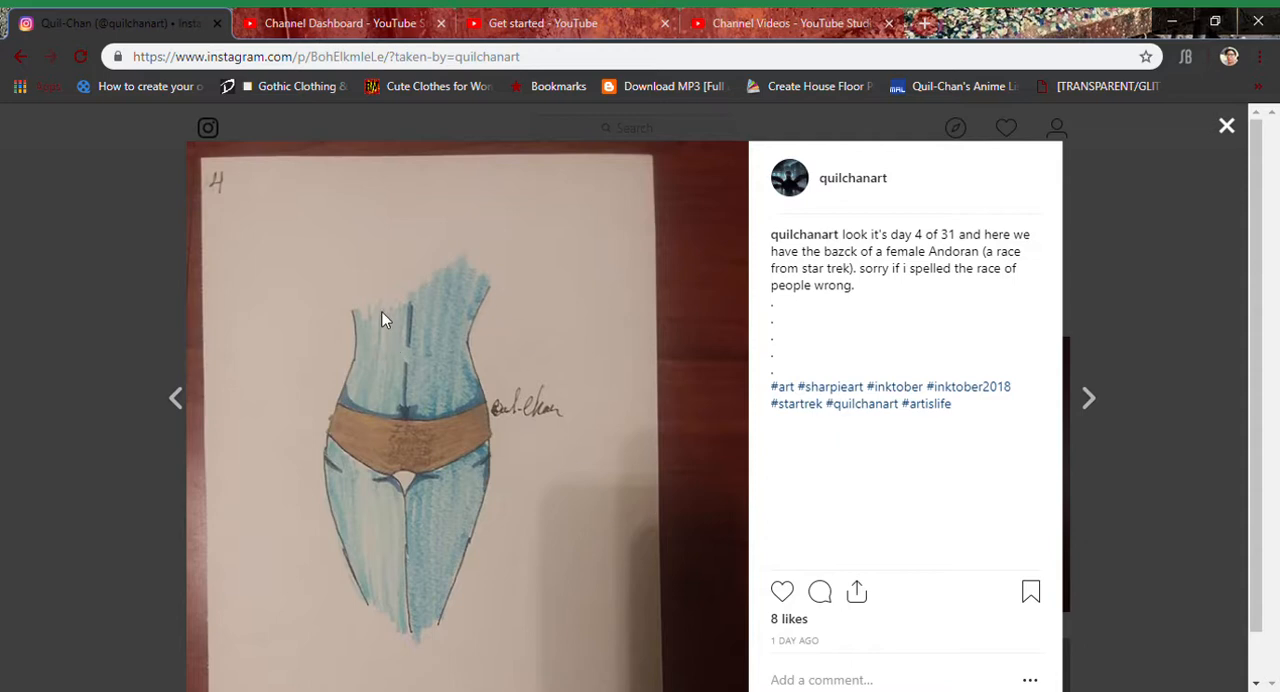
pyautogui.moveTo(364, 376)
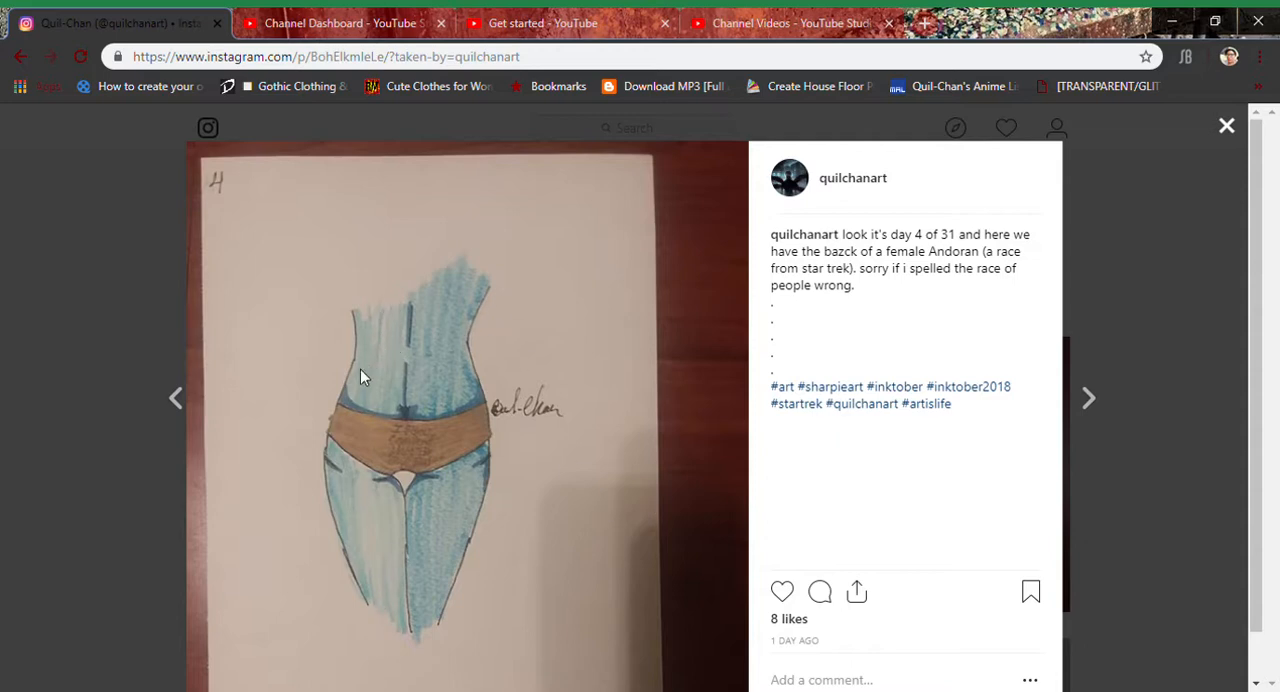
pyautogui.moveTo(448, 284)
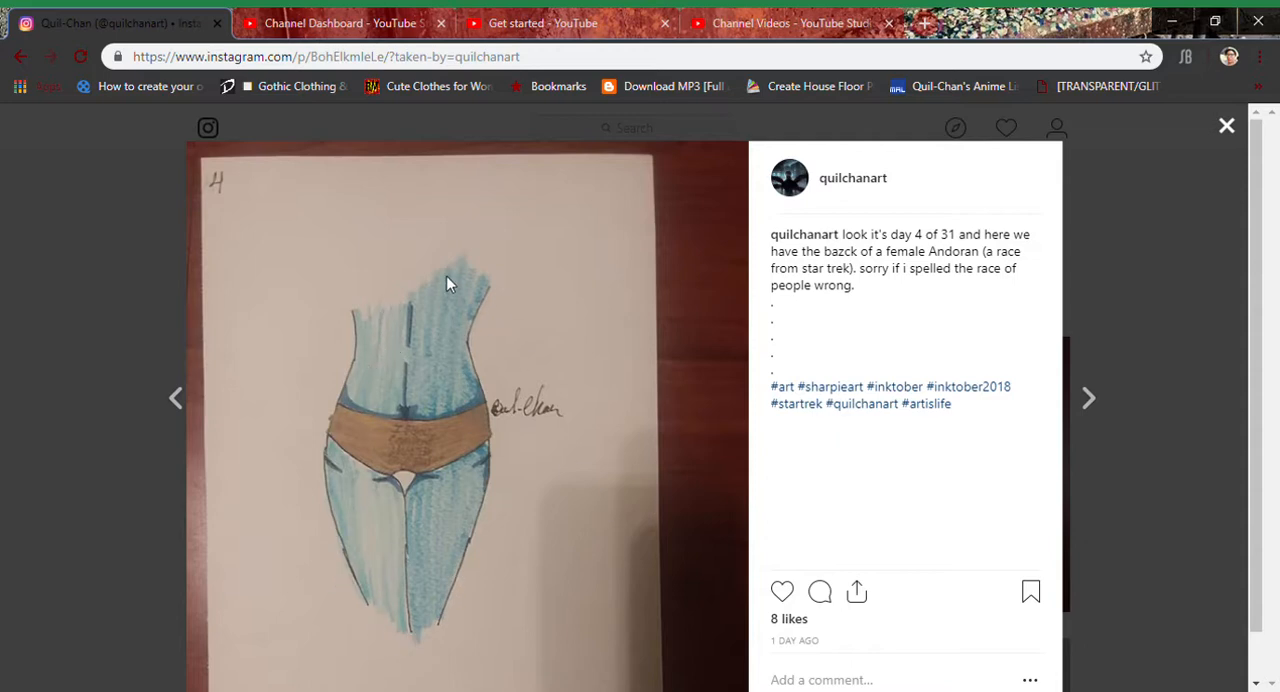
pyautogui.moveTo(412, 640)
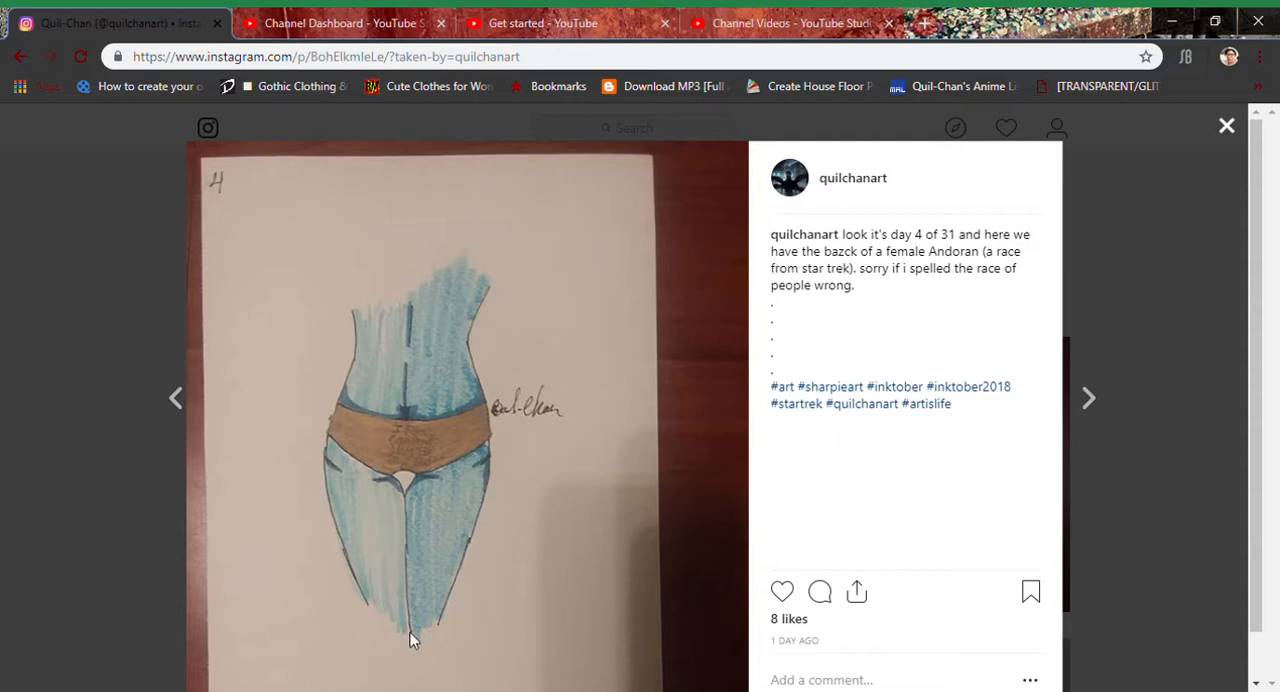
pyautogui.moveTo(368, 448)
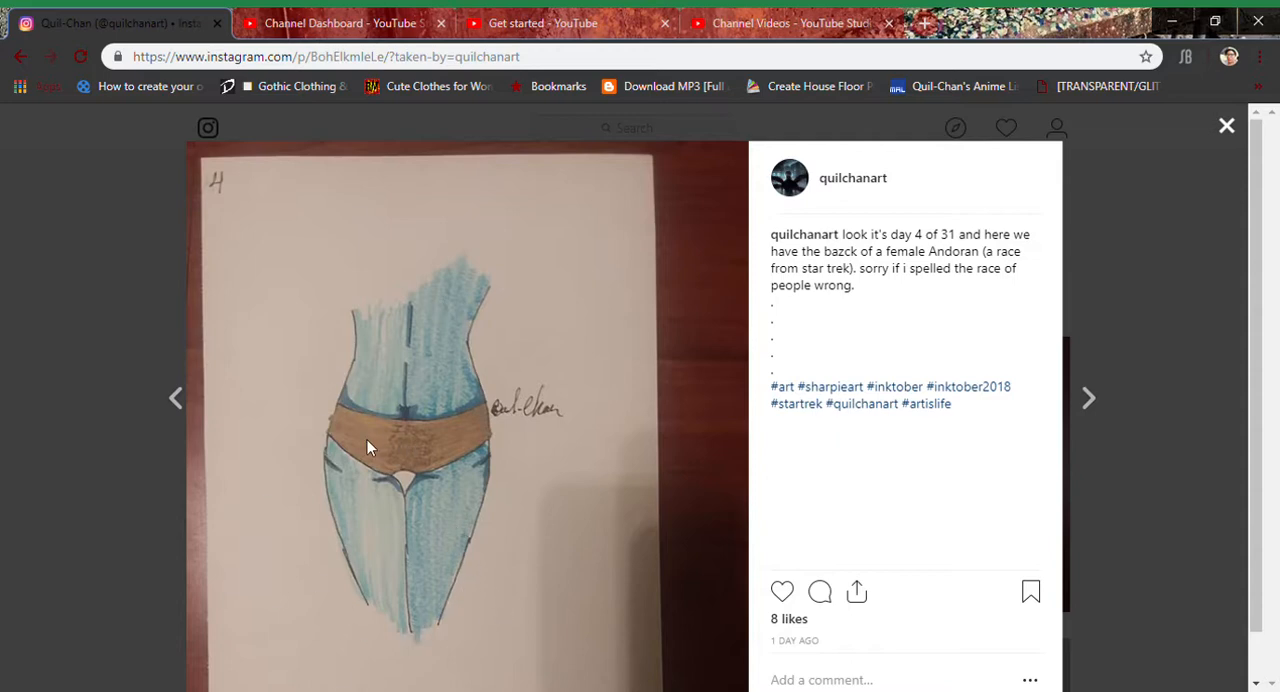
pyautogui.moveTo(388, 508)
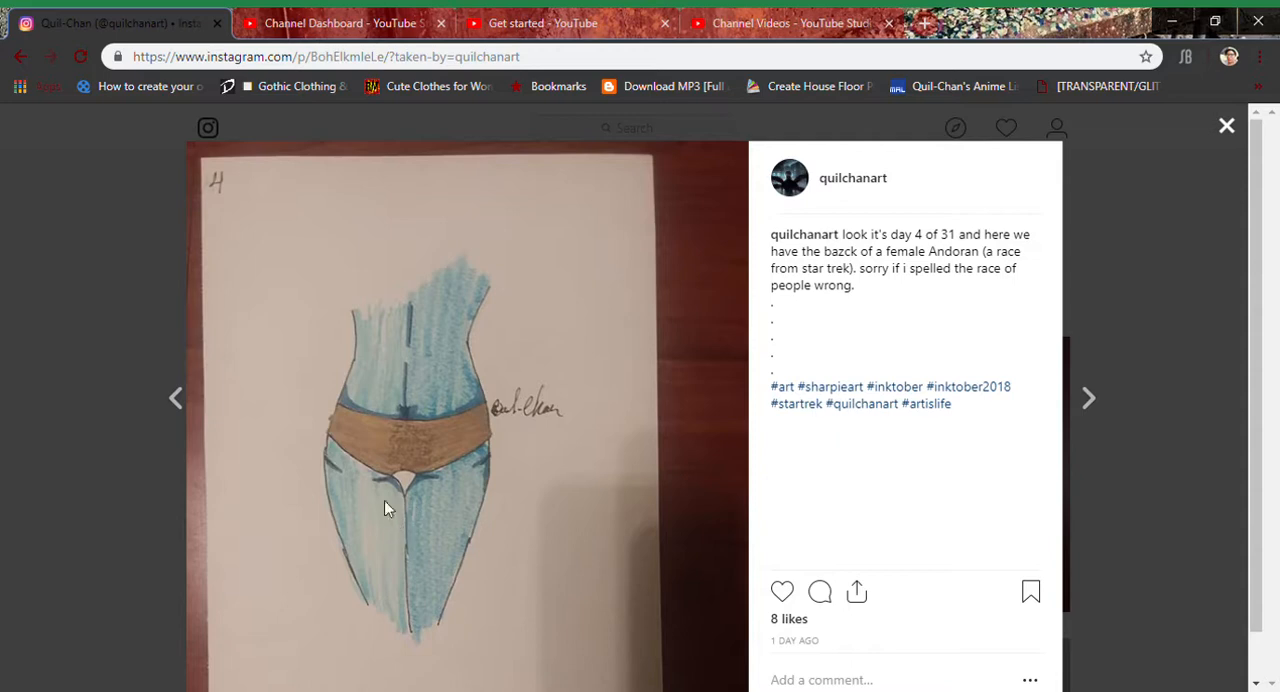
pyautogui.moveTo(418, 608)
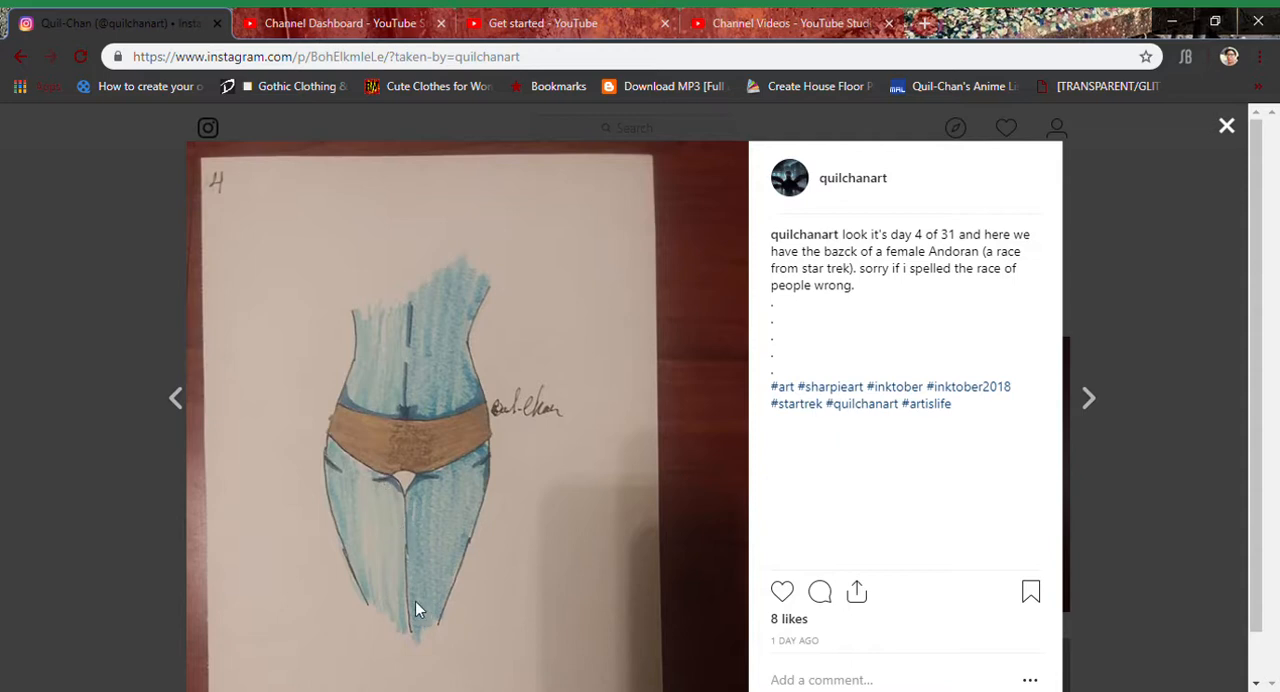
pyautogui.moveTo(500, 428)
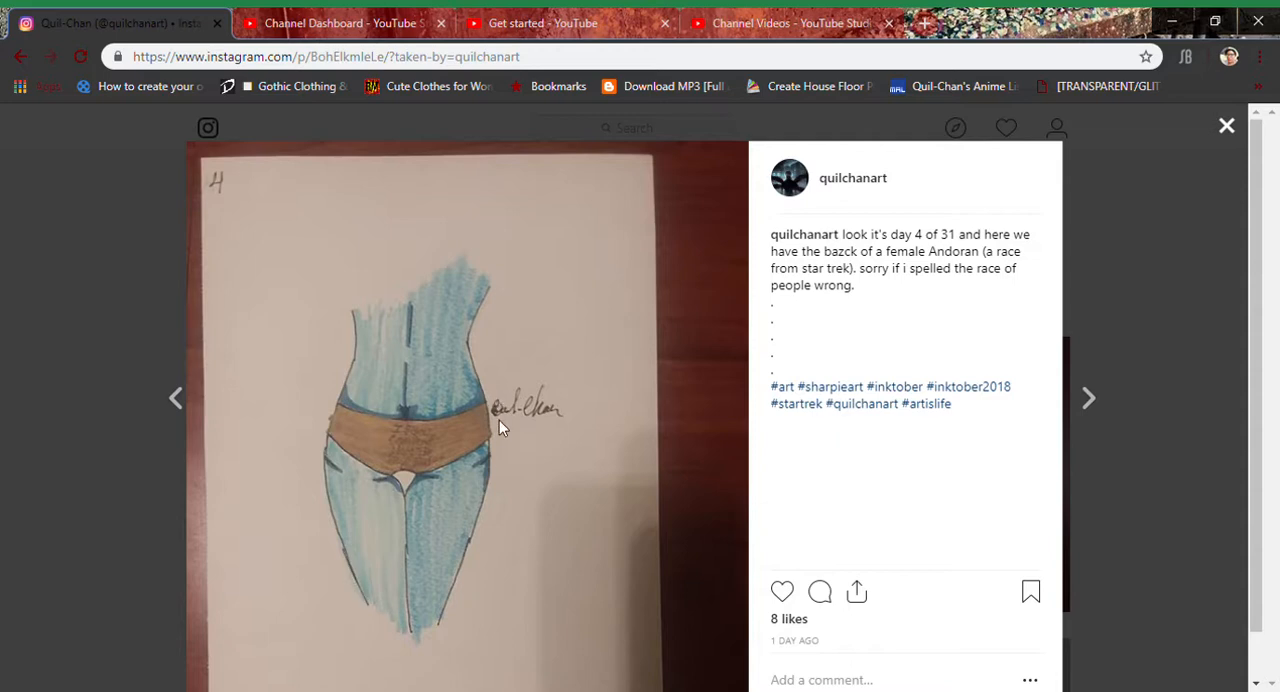
pyautogui.moveTo(448, 284)
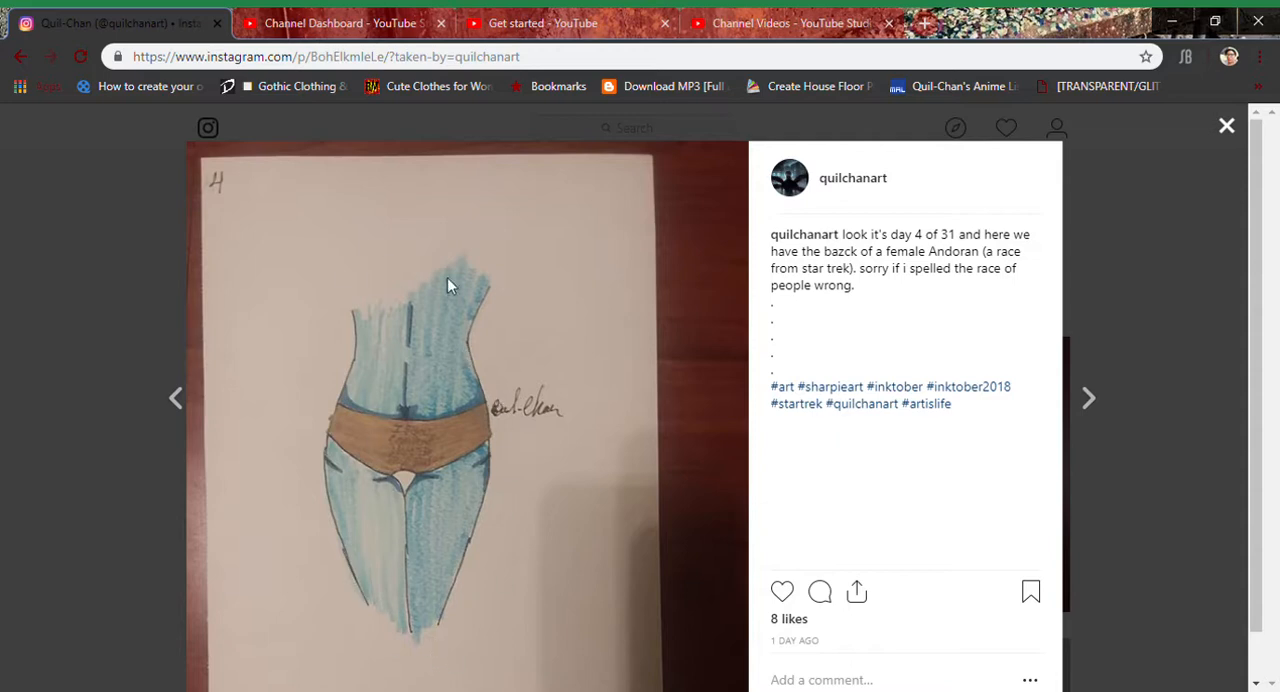
pyautogui.moveTo(448, 548)
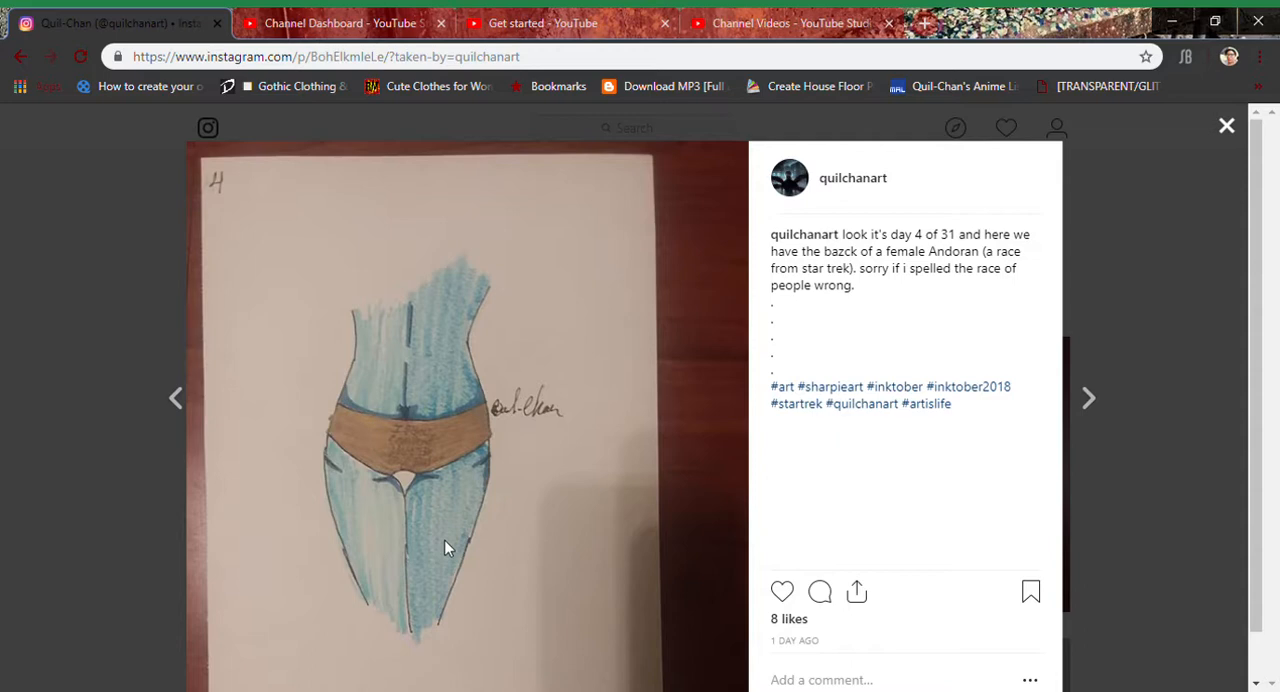
pyautogui.moveTo(176, 398)
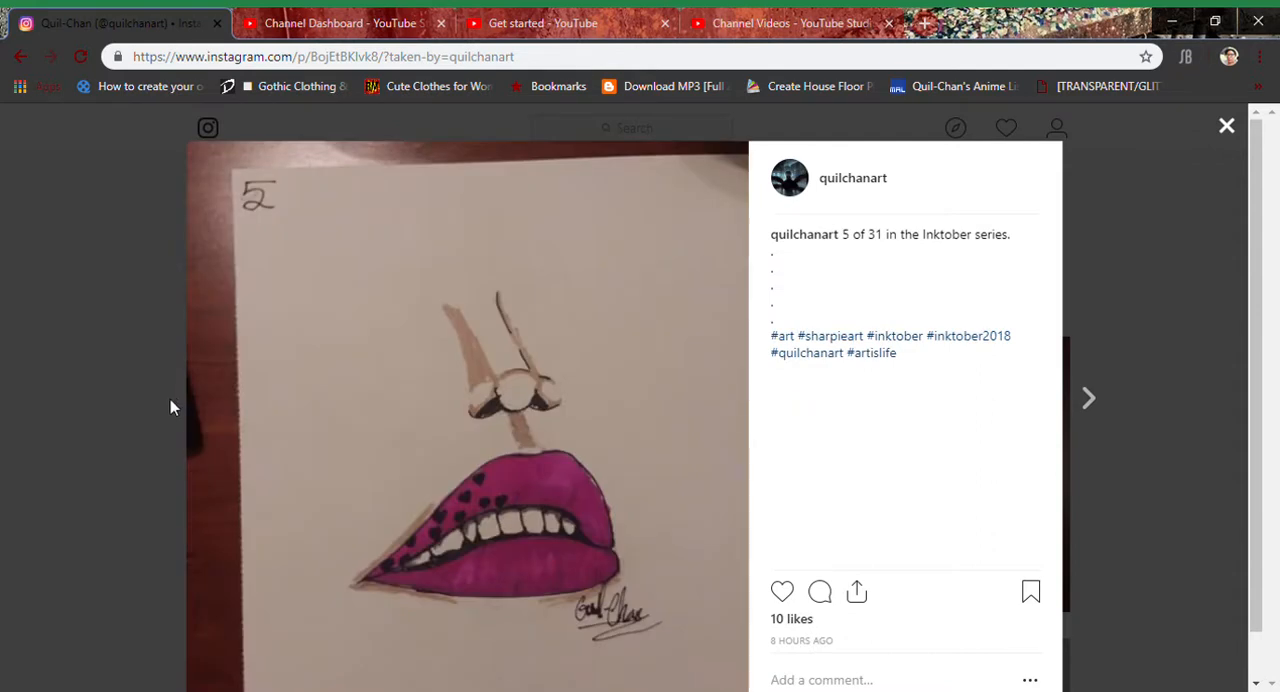
pyautogui.moveTo(612, 524)
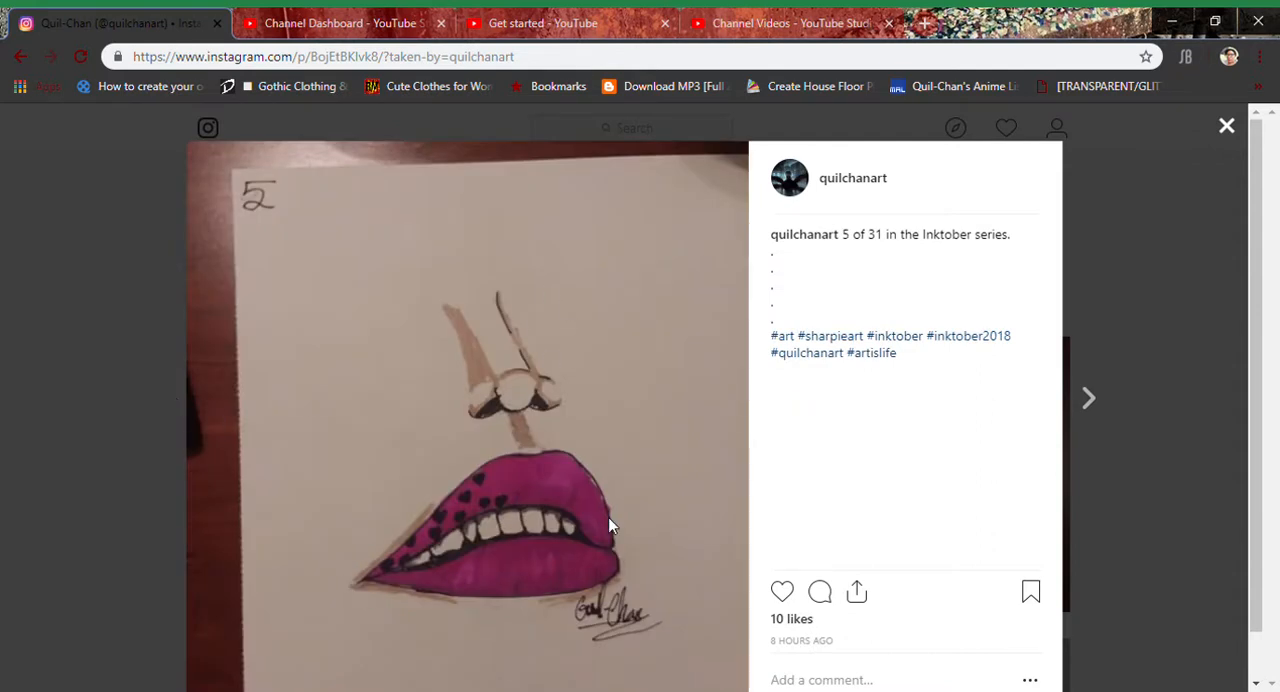
pyautogui.moveTo(472, 298)
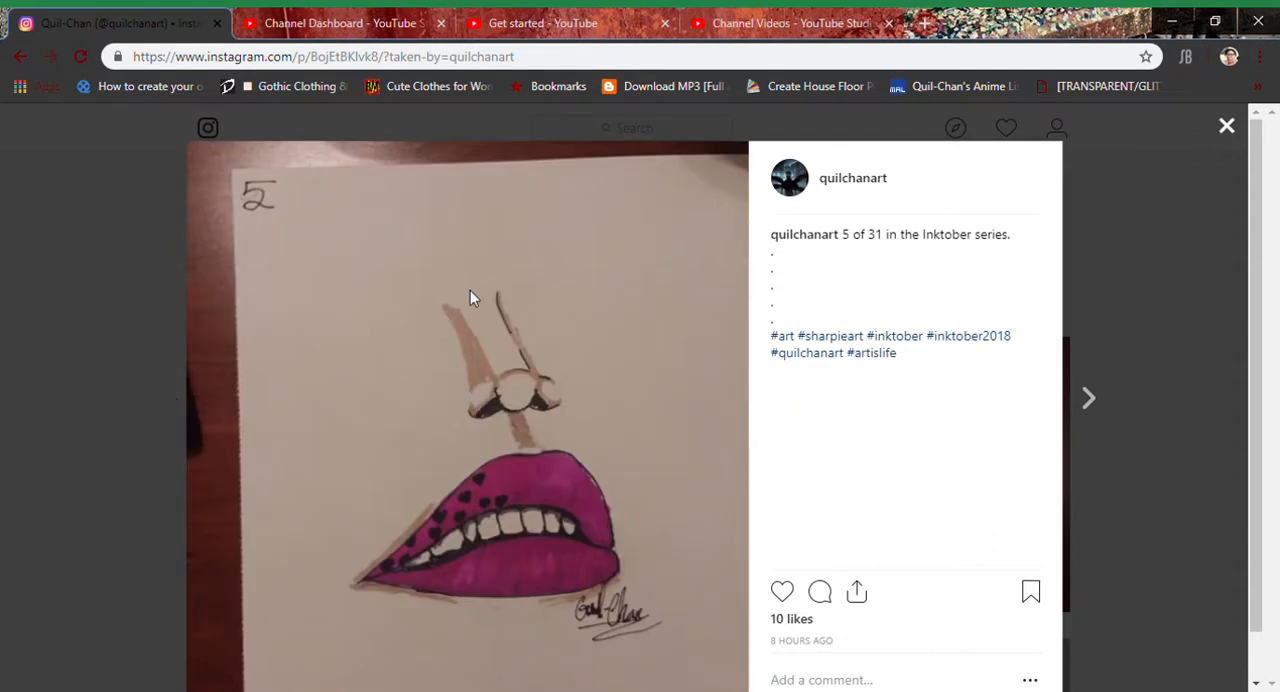
pyautogui.moveTo(516, 440)
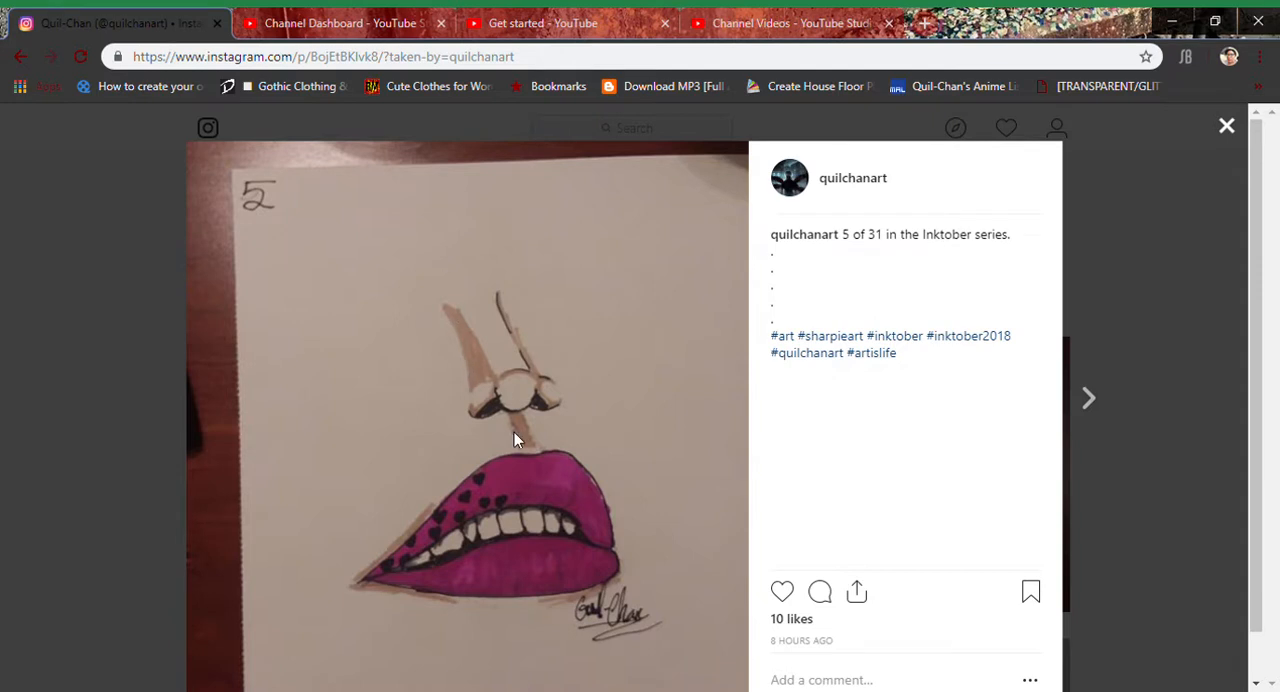
pyautogui.moveTo(500, 264)
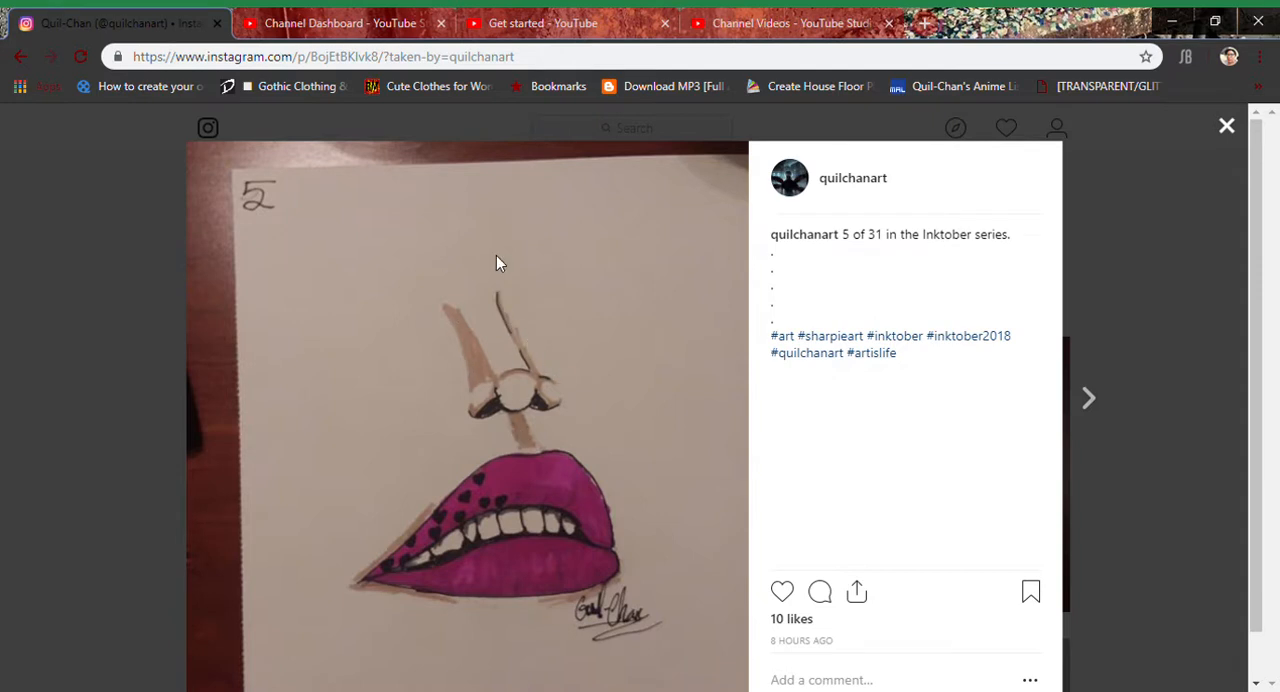
pyautogui.moveTo(544, 392)
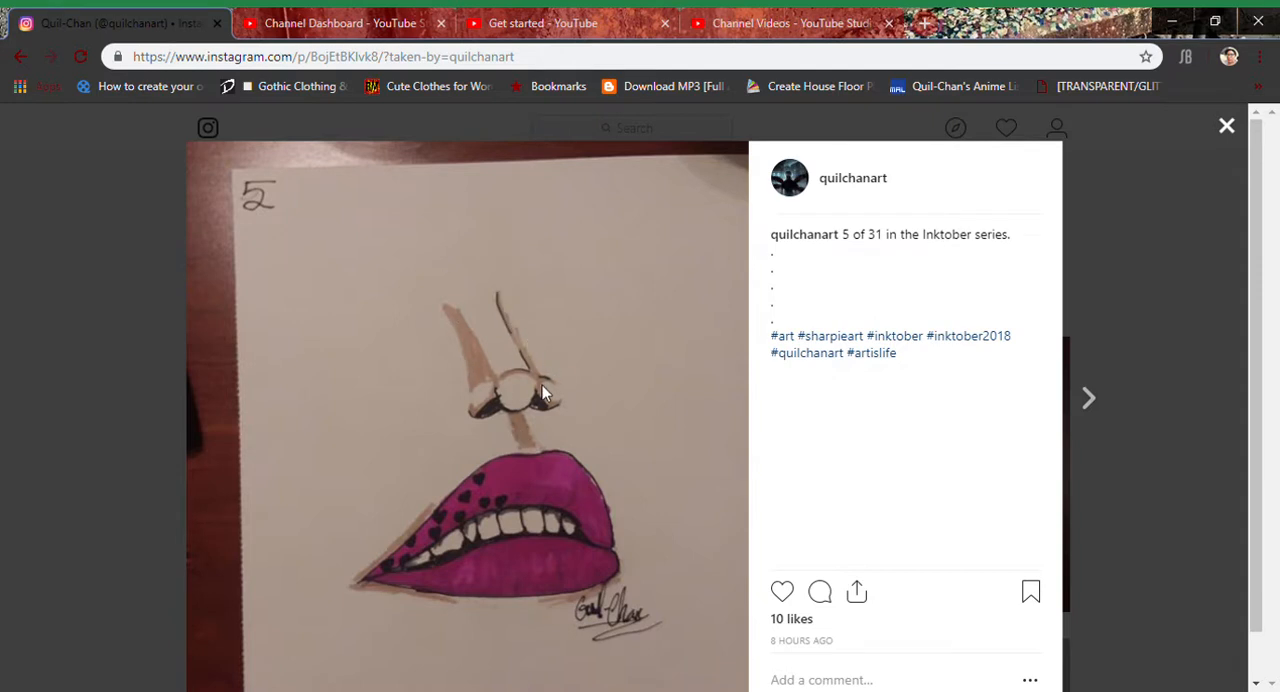
pyautogui.moveTo(570, 440)
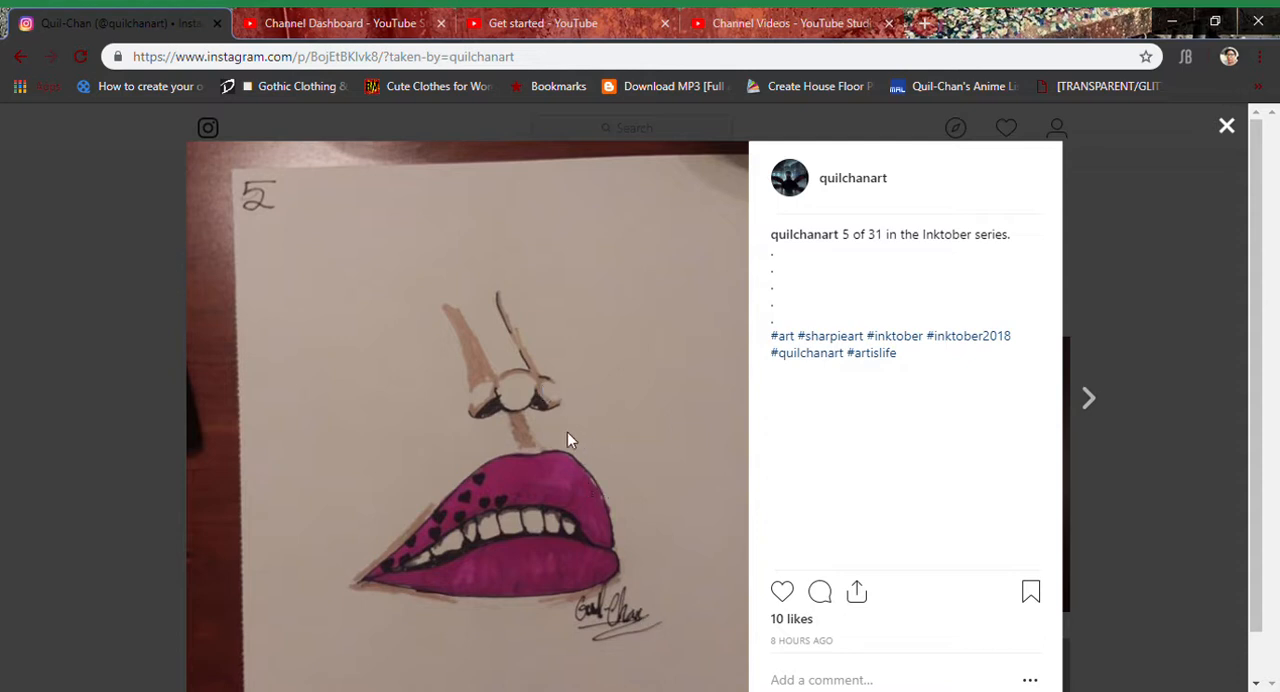
pyautogui.moveTo(624, 584)
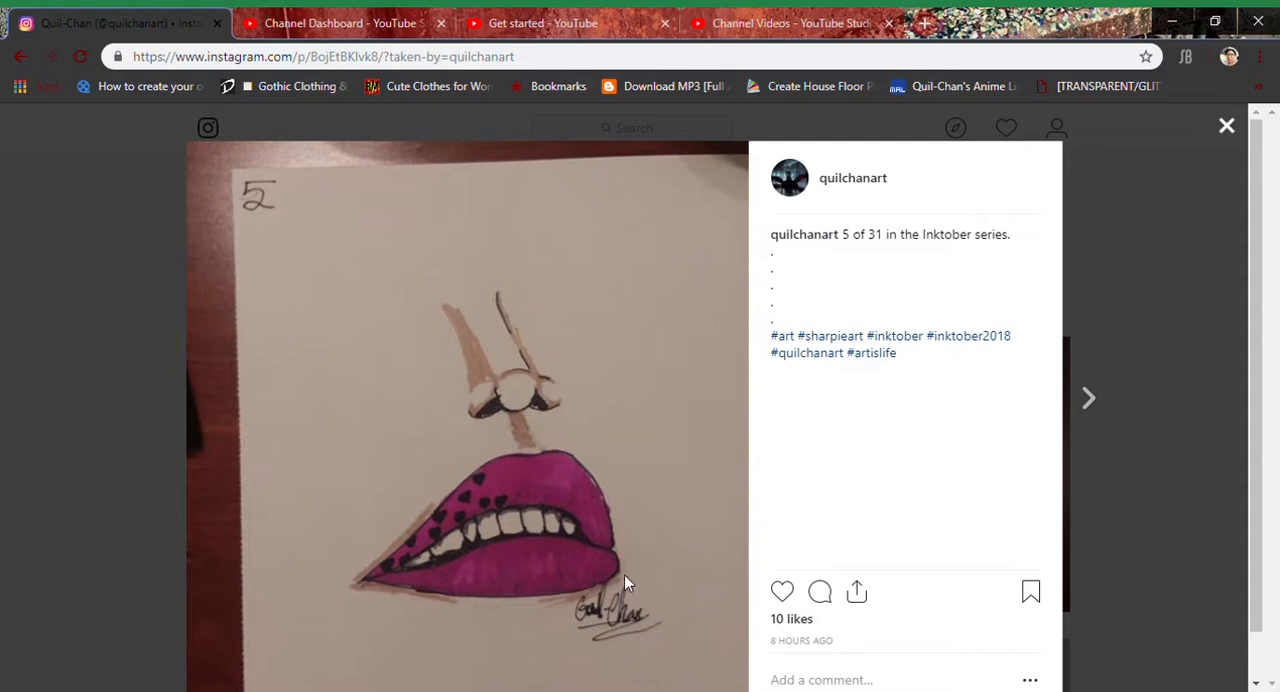
pyautogui.moveTo(668, 592)
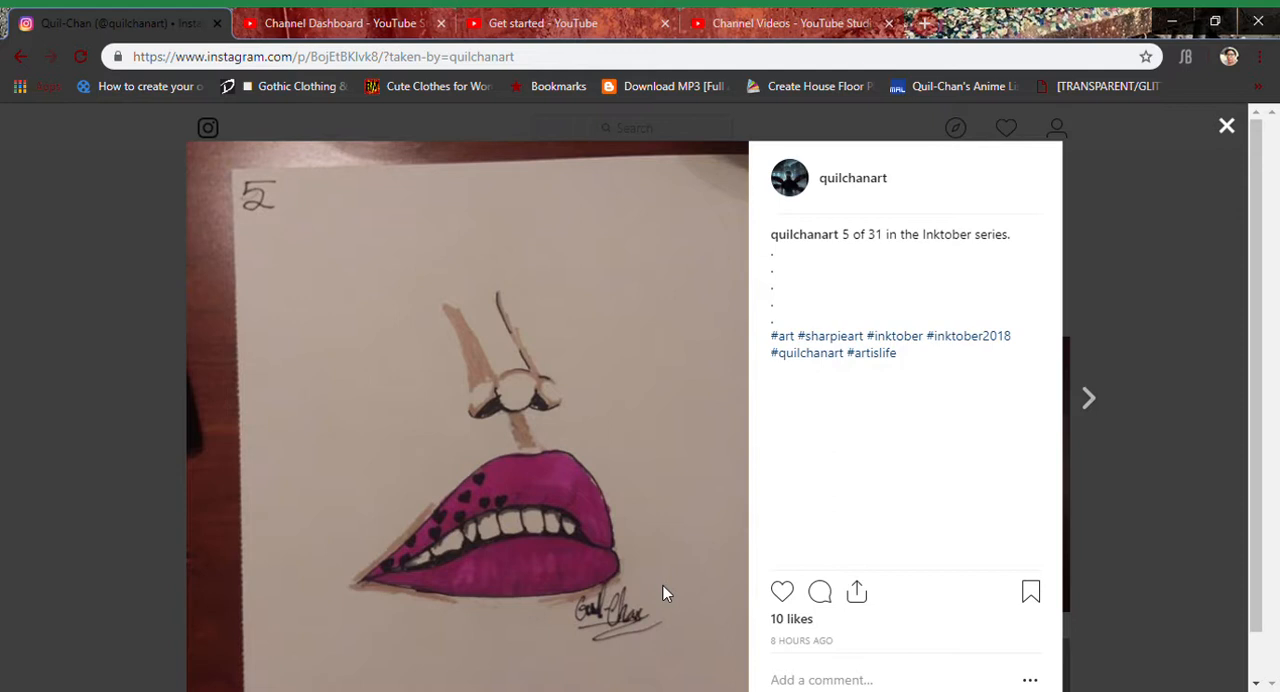
pyautogui.moveTo(594, 548)
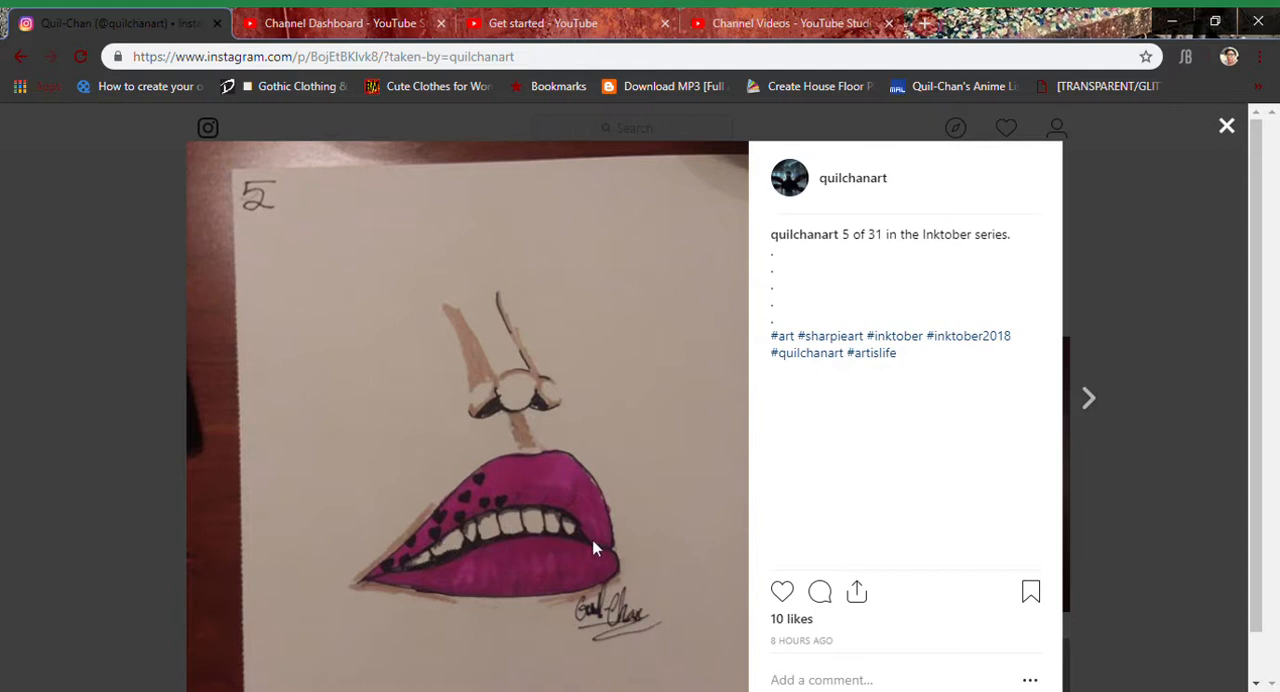
pyautogui.moveTo(584, 536)
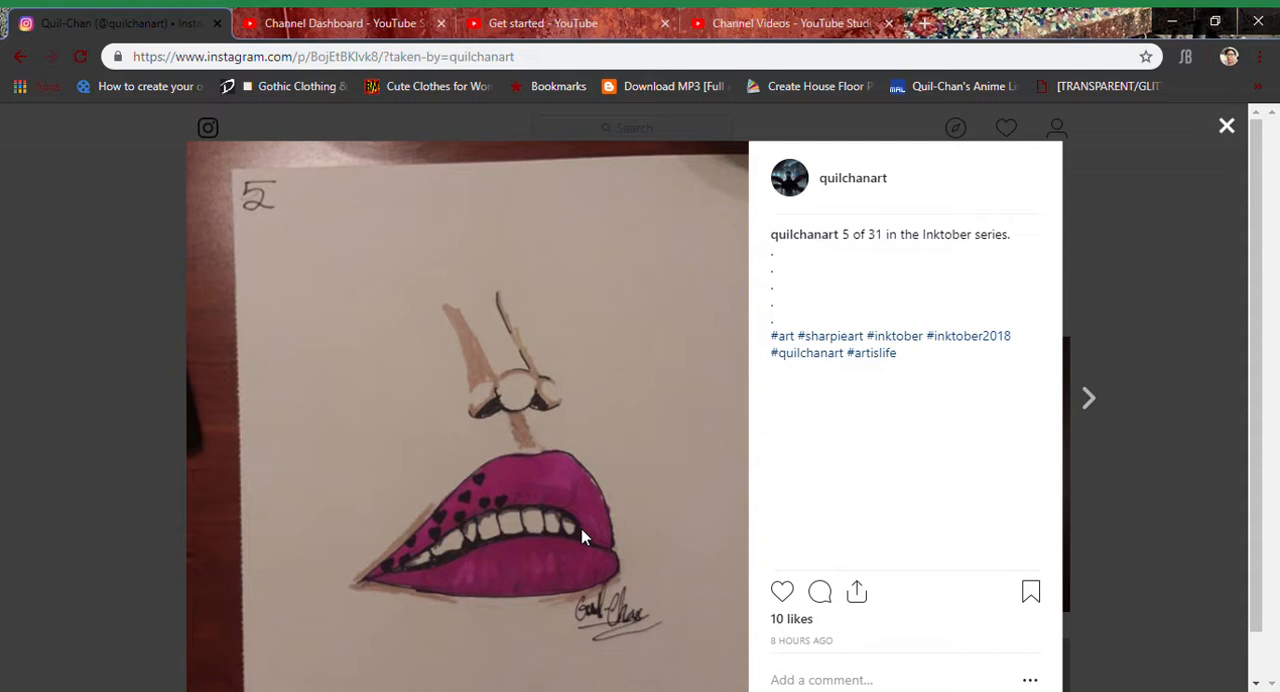
pyautogui.moveTo(596, 536)
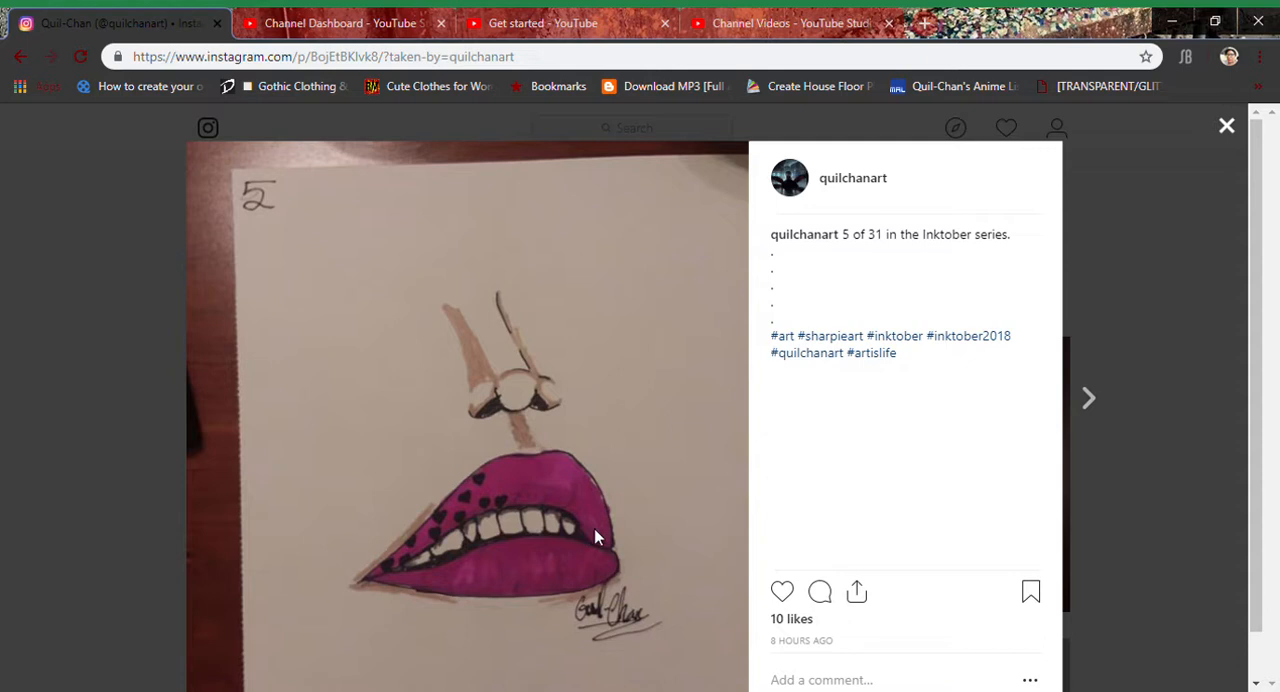
pyautogui.moveTo(576, 392)
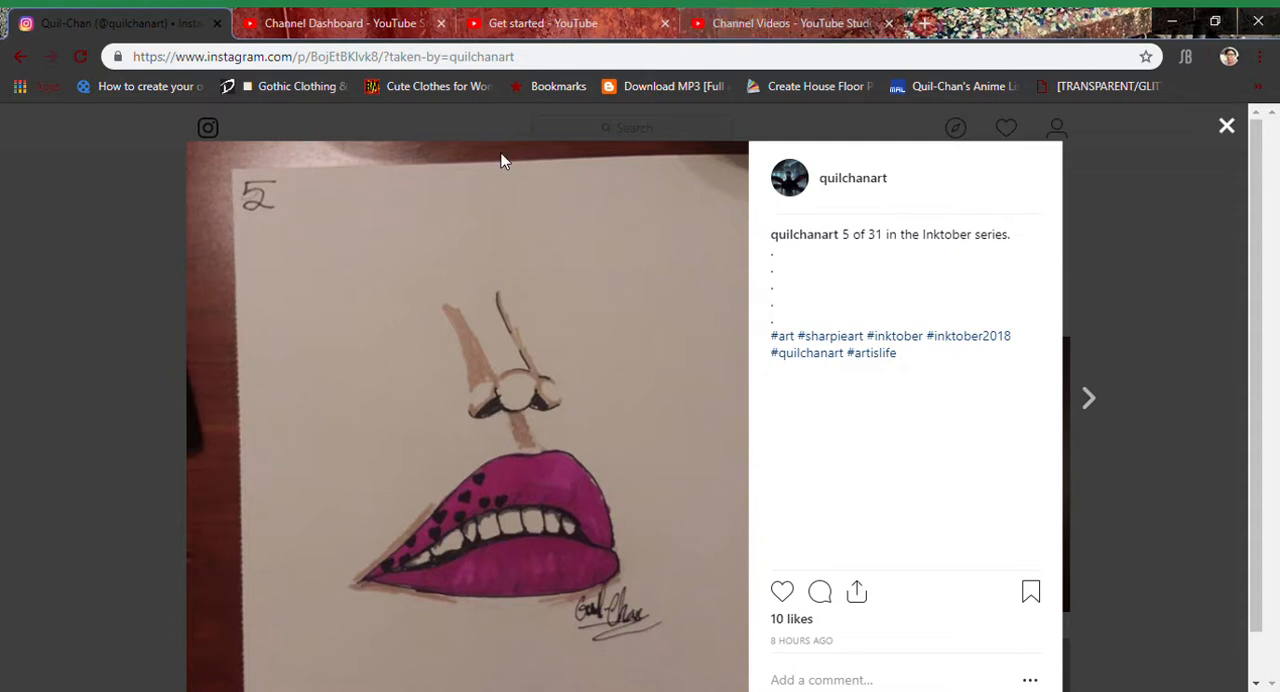
pyautogui.moveTo(510, 332)
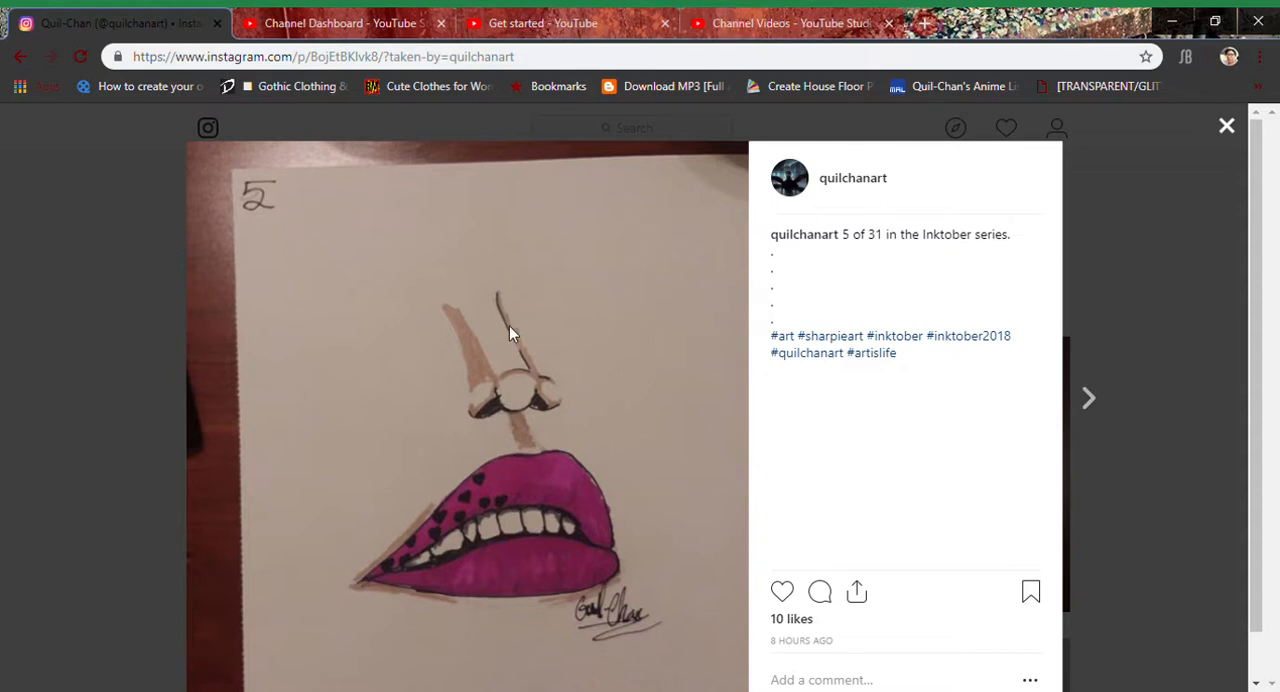
pyautogui.moveTo(324, 388)
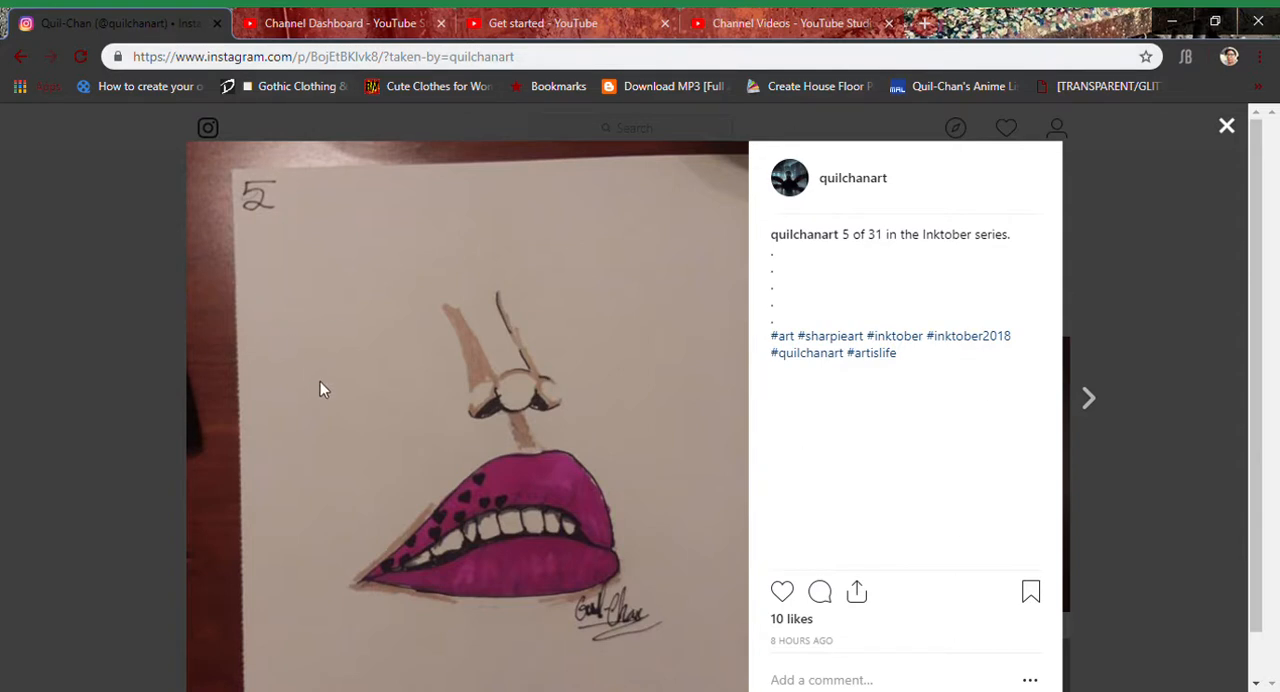
pyautogui.moveTo(588, 384)
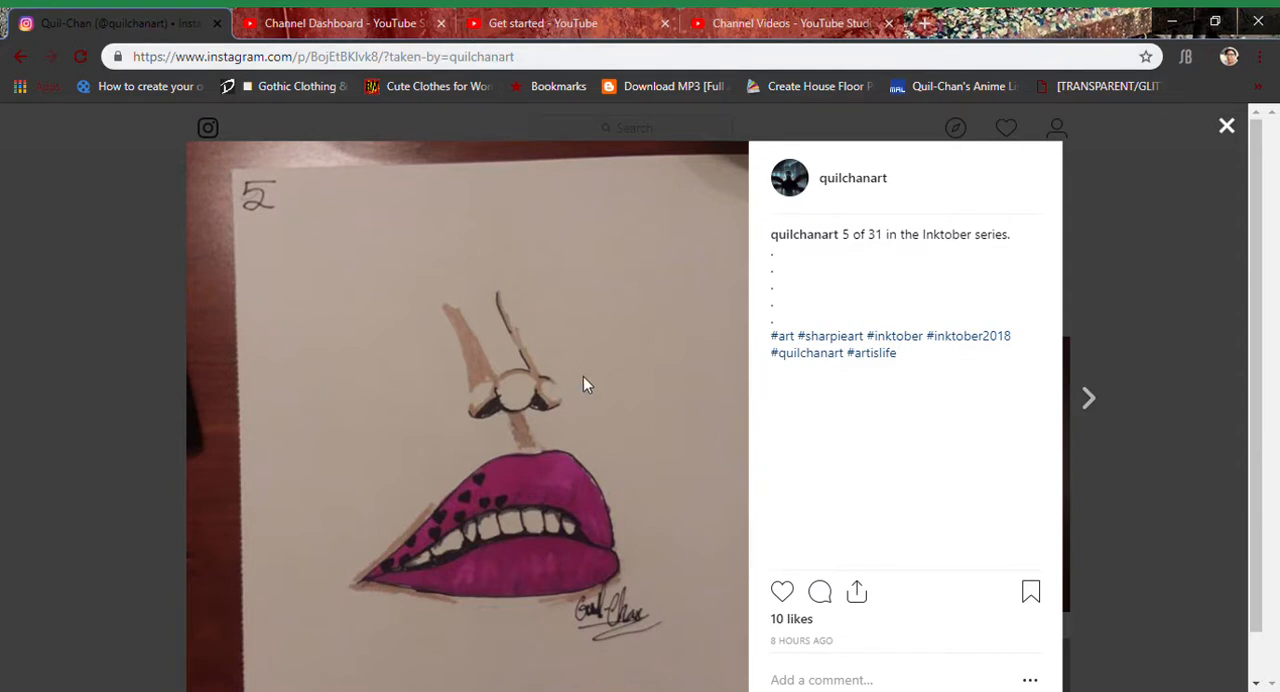
pyautogui.moveTo(408, 456)
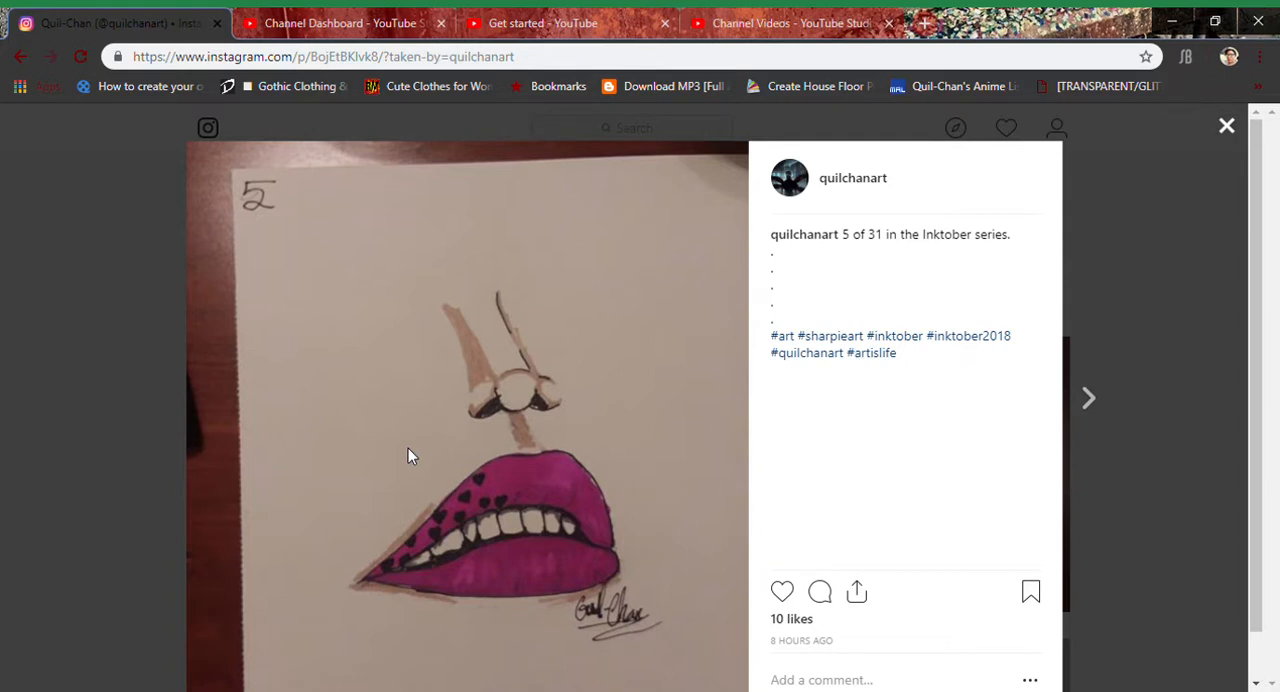
pyautogui.moveTo(364, 500)
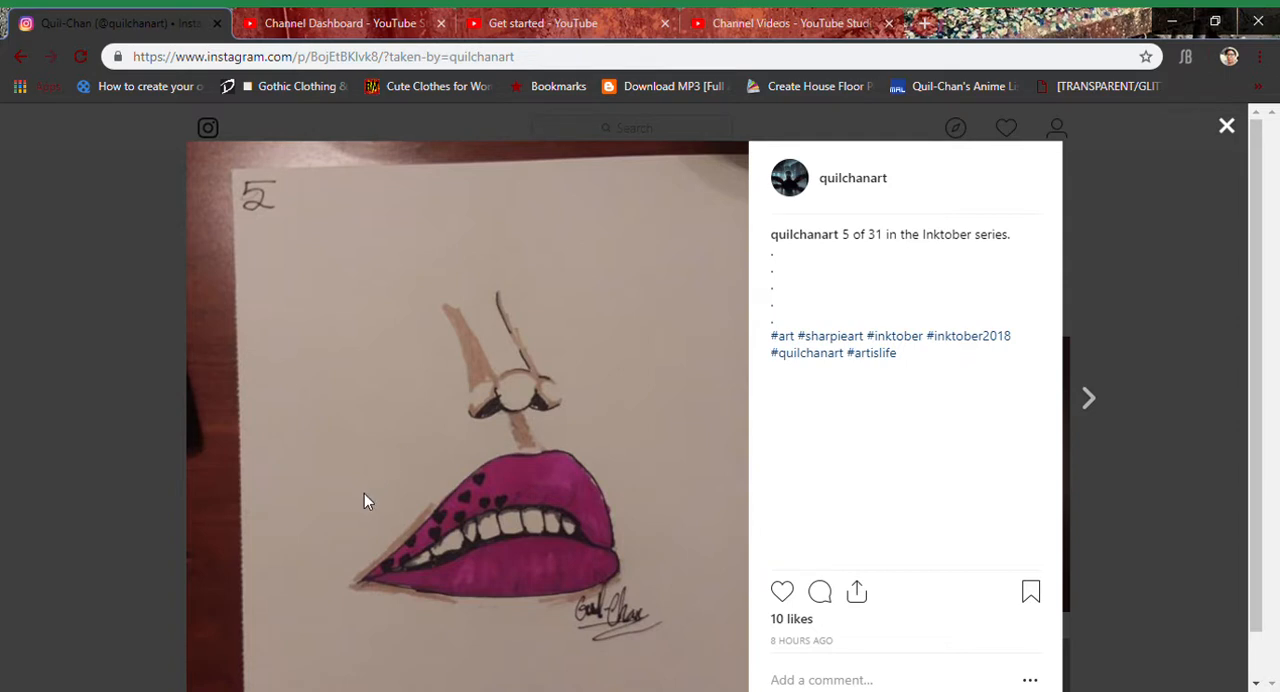
pyautogui.moveTo(364, 506)
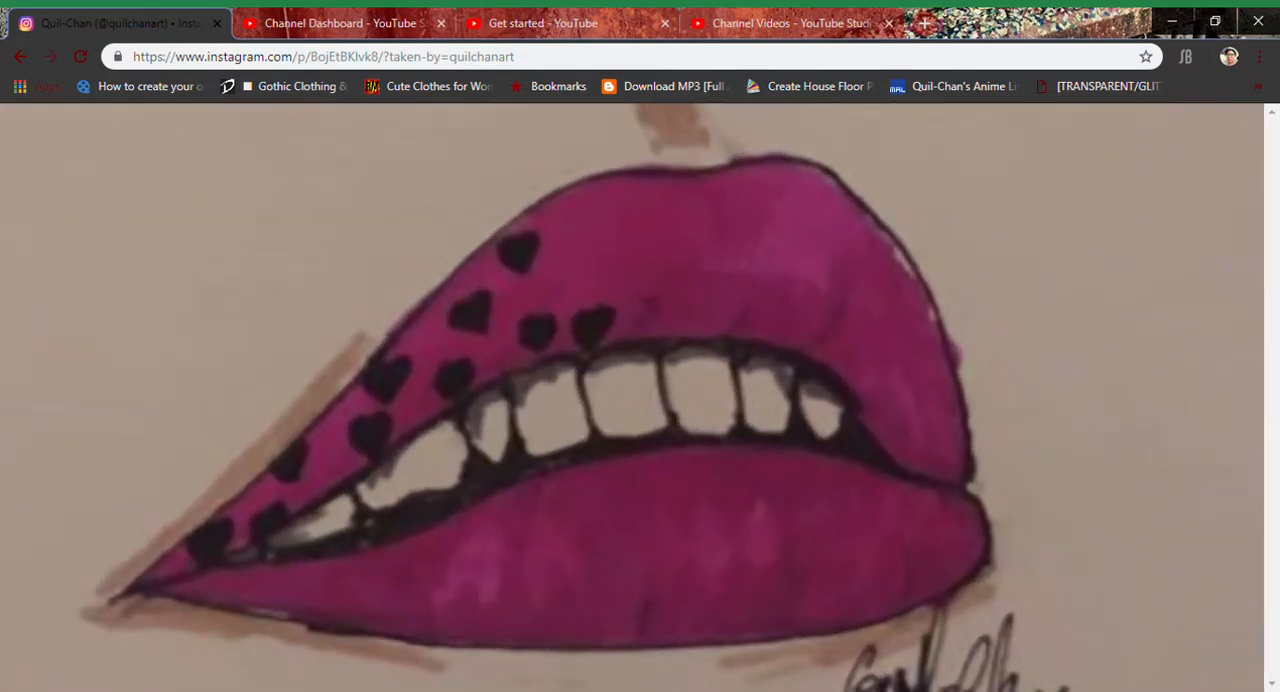
pyautogui.scroll(-3)
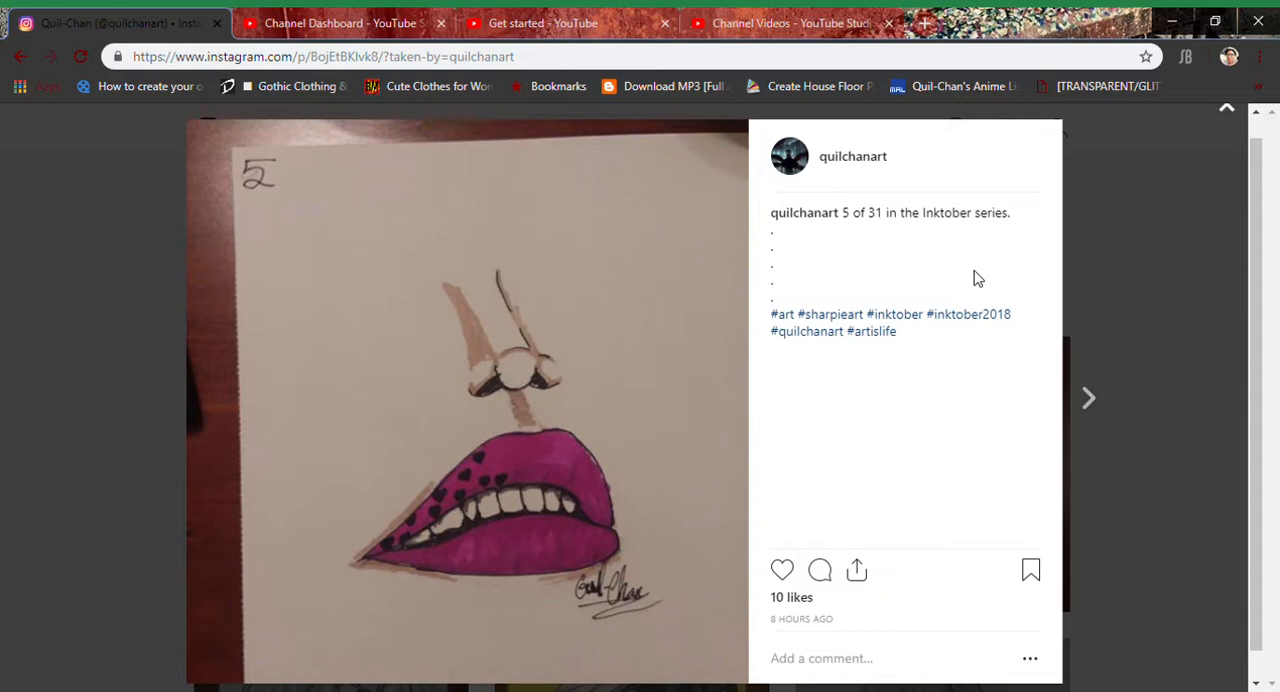
pyautogui.moveTo(1088, 404)
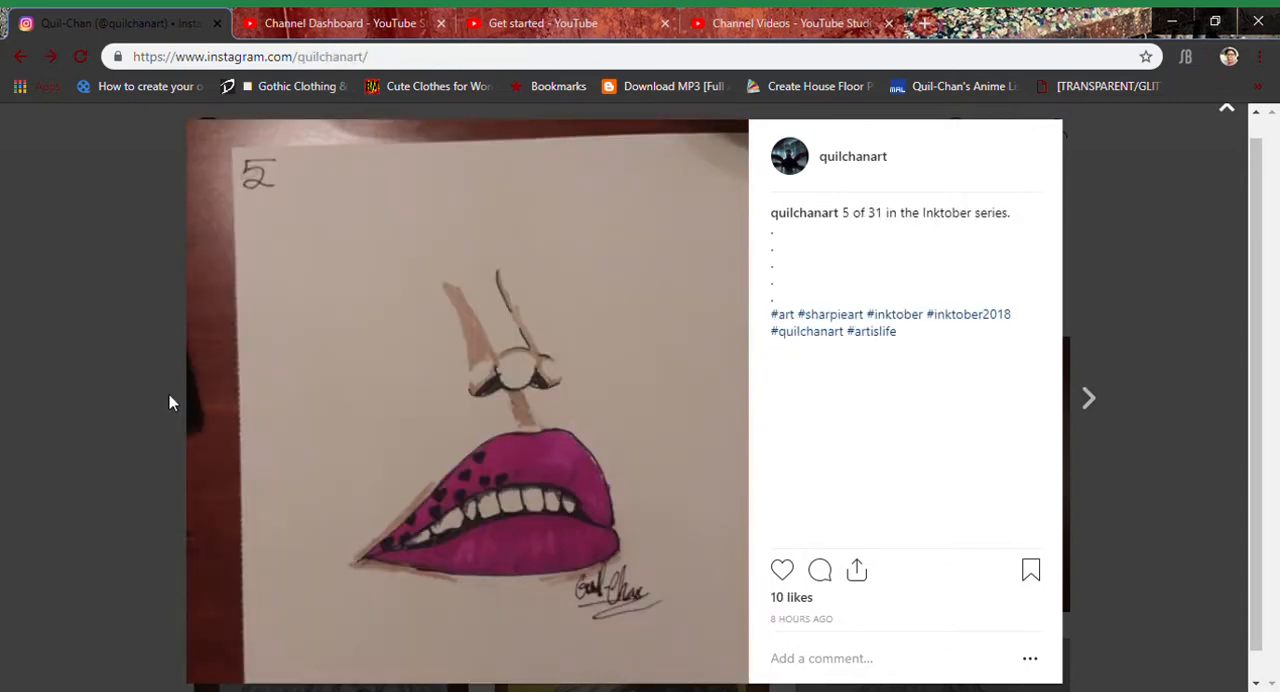
# - Close the day 5 lips post and scroll the profile back to the Posts grid
pyautogui.click(1226, 104)
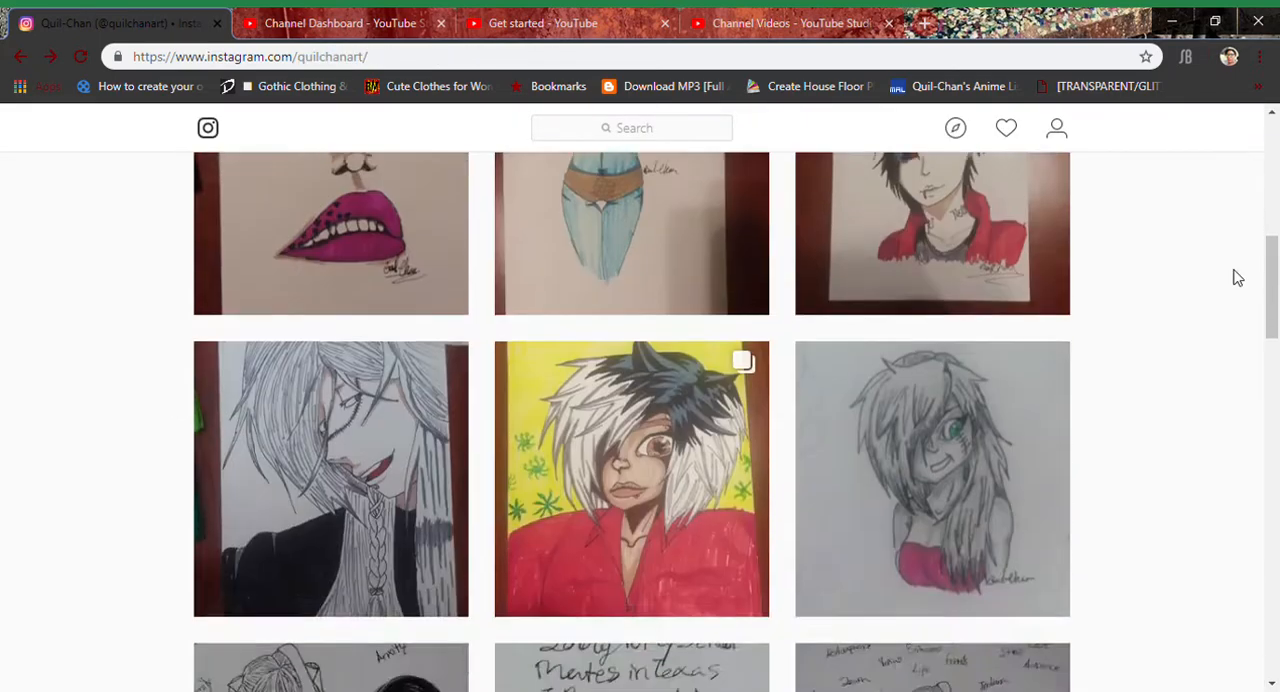
pyautogui.scroll(-3)
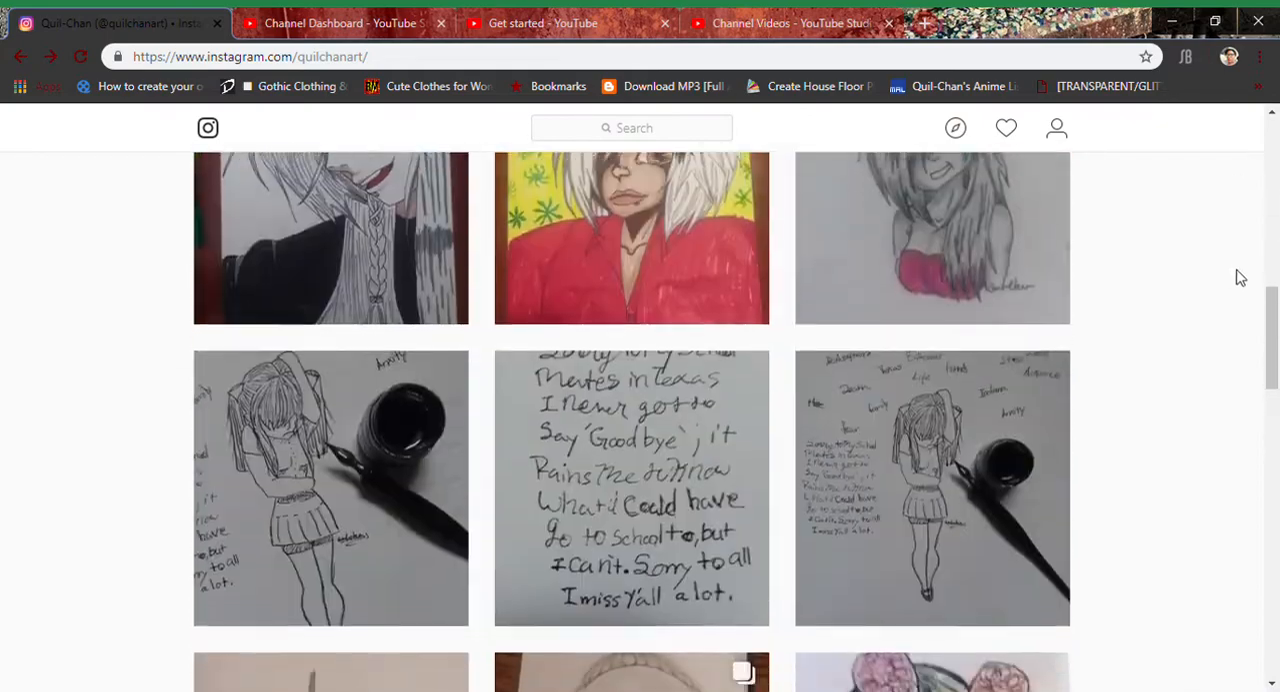
pyautogui.scroll(3)
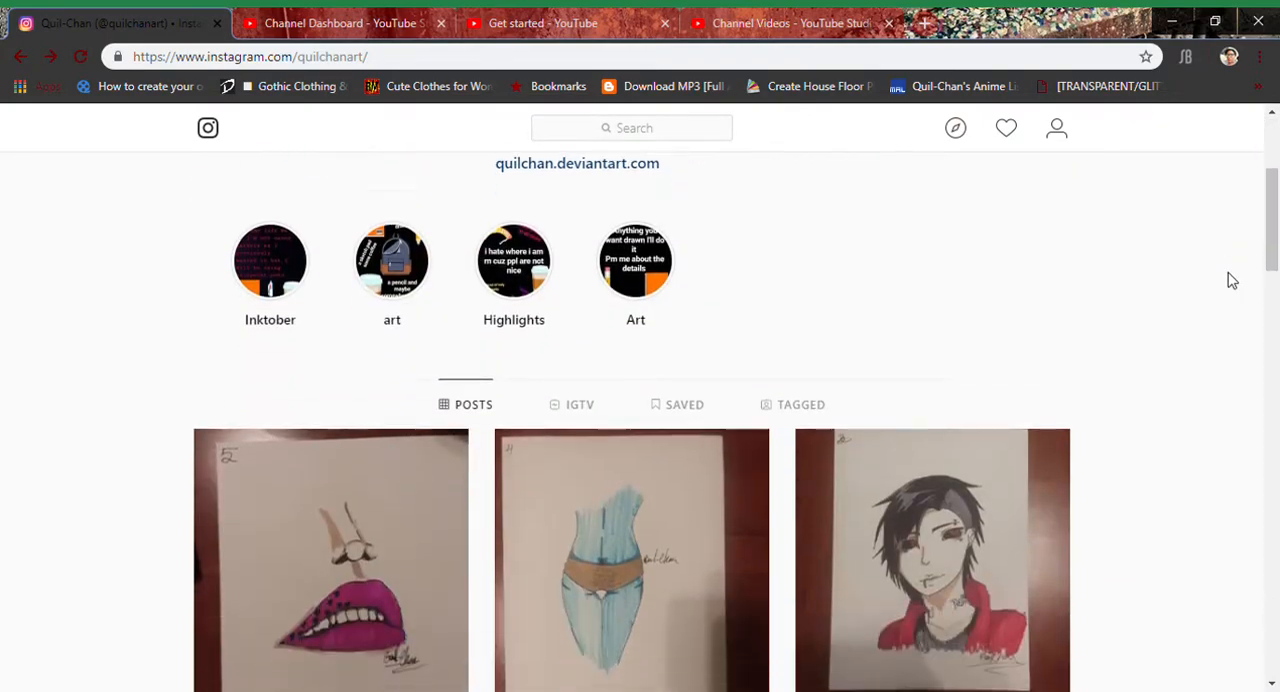
pyautogui.scroll(-3)
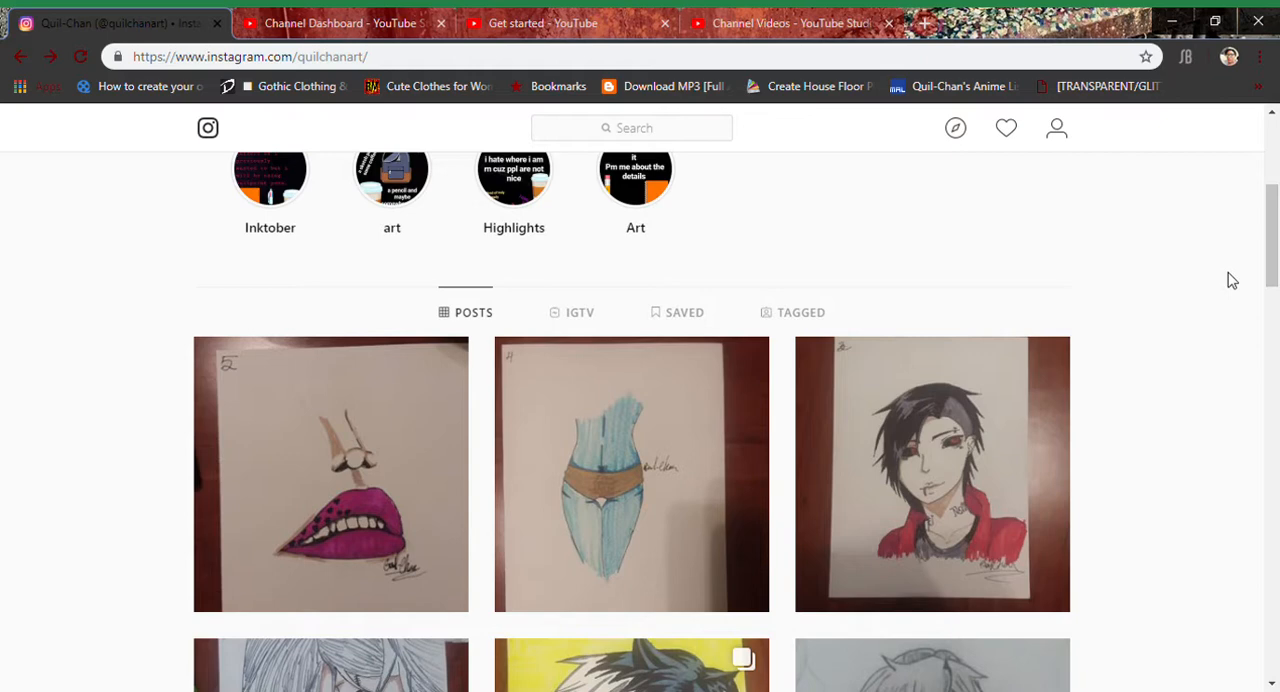
pyautogui.moveTo(1108, 164)
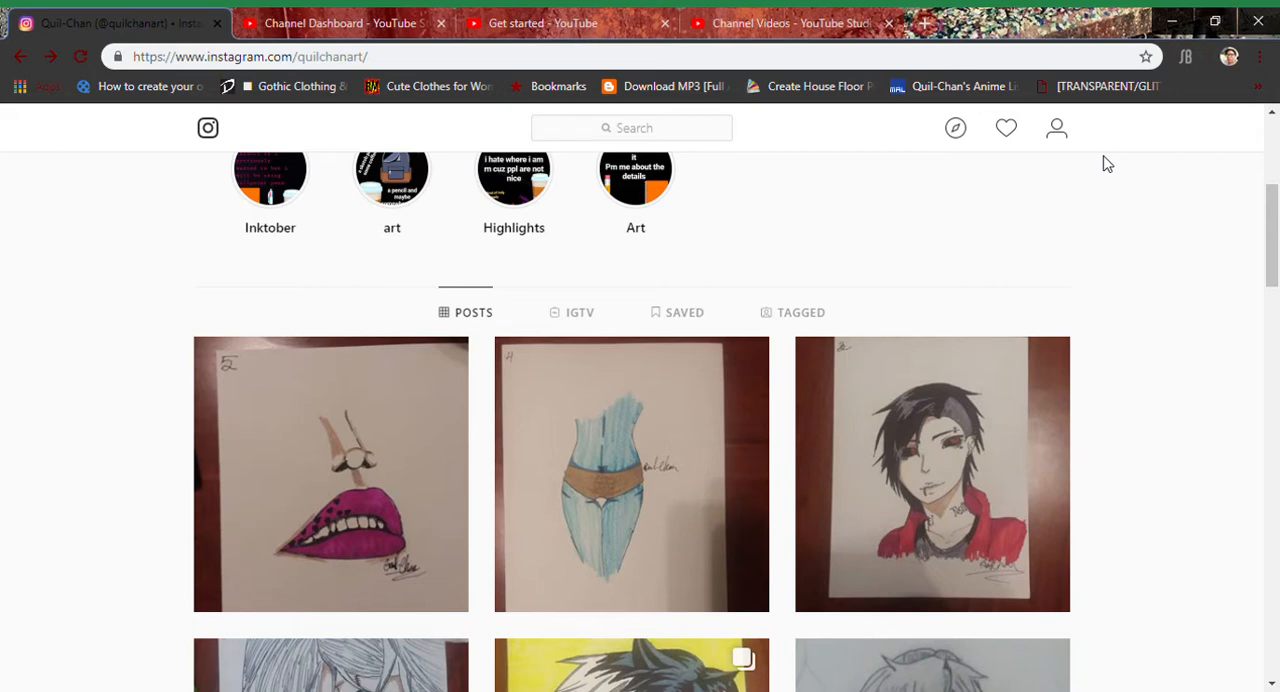
pyautogui.moveTo(1150, 110)
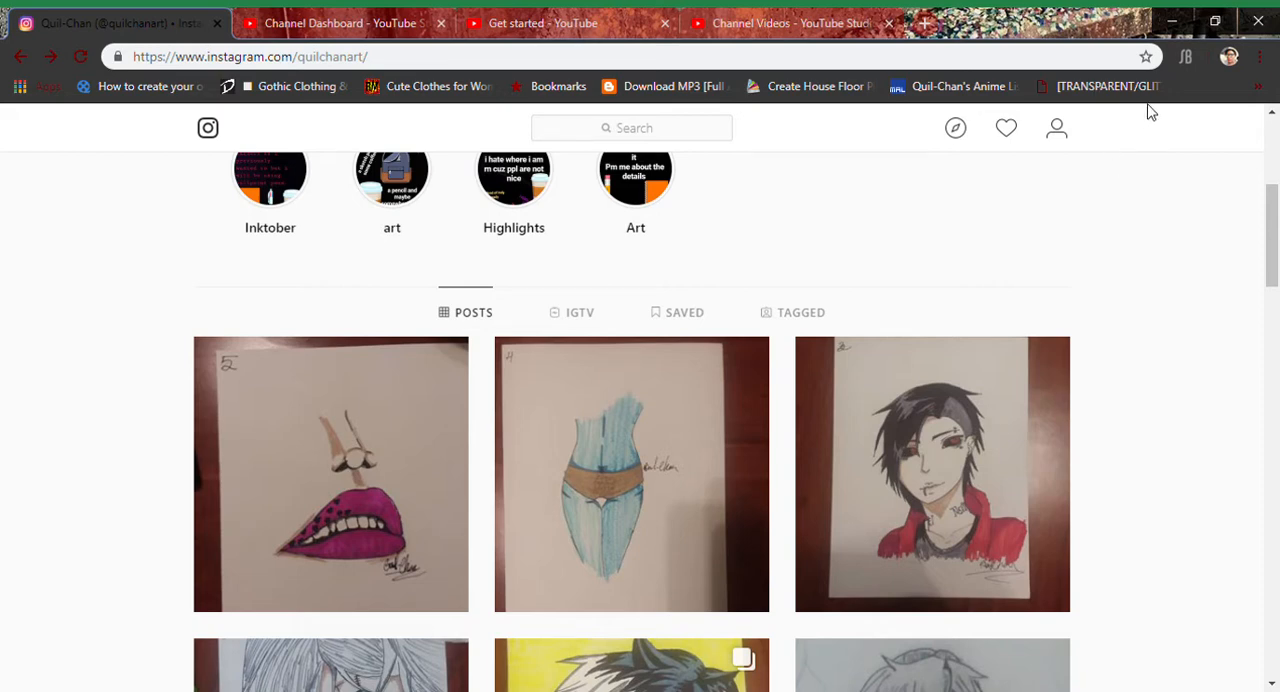